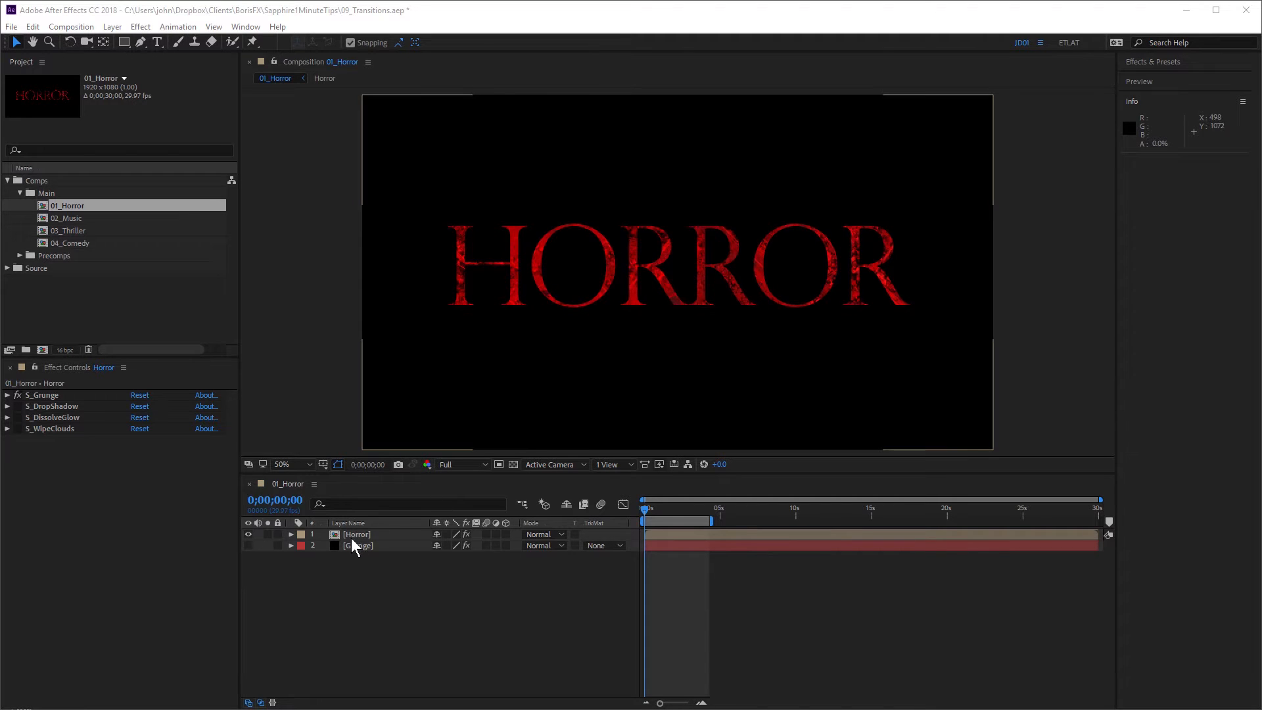
{"action": "mouse_move", "coordinate": [52, 406]}
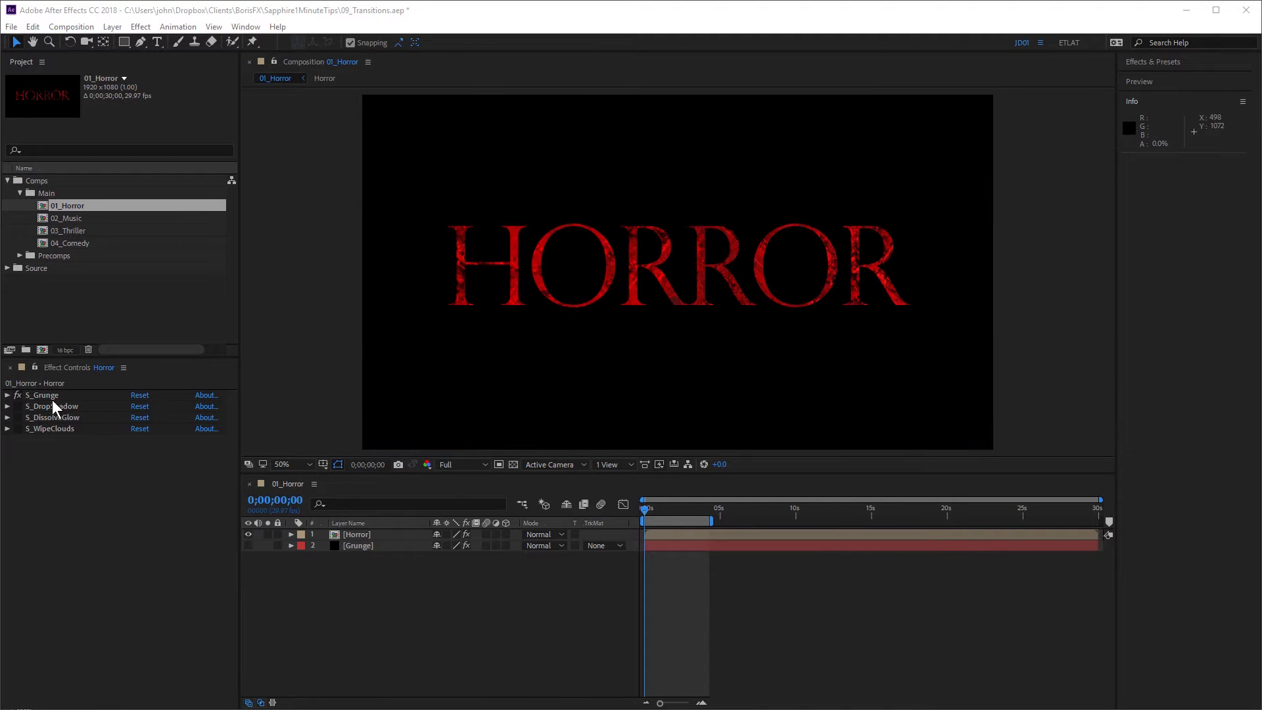
Step: Select the Horror layer's effects and switch on S_DissolveGlow
{"action": "left_click", "coordinate": [42, 394]}
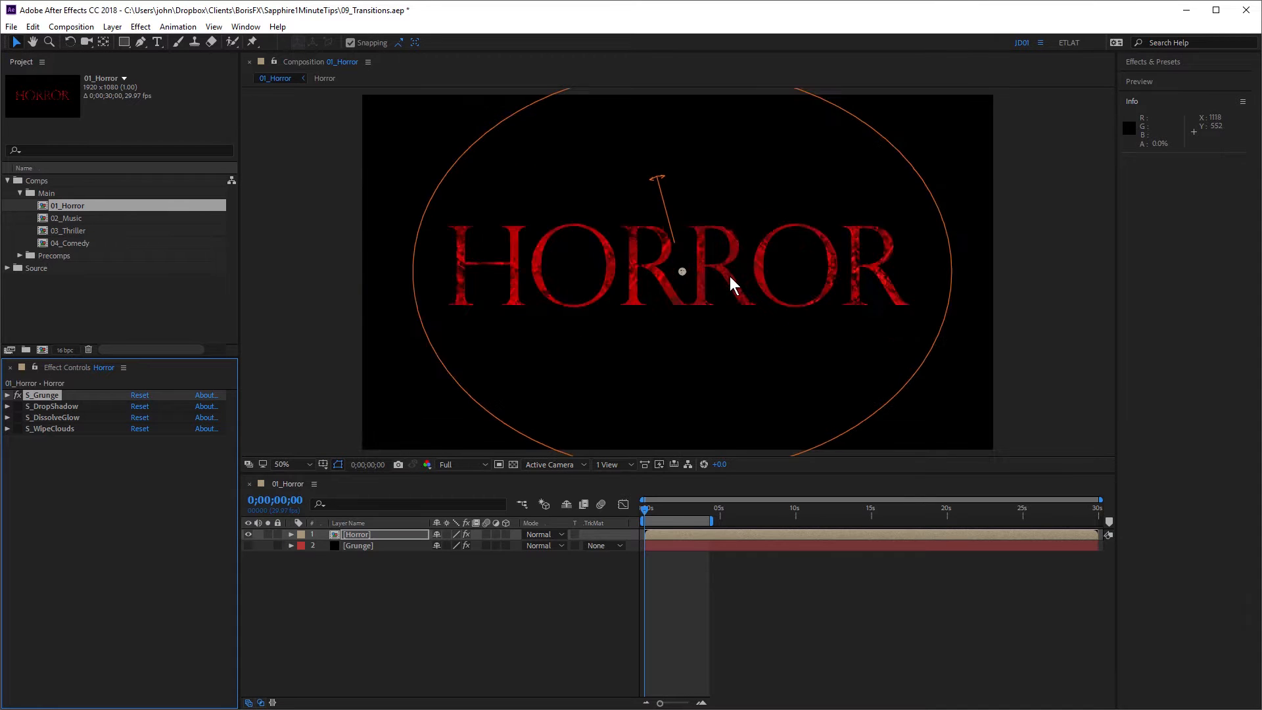
{"action": "left_click", "coordinate": [283, 464]}
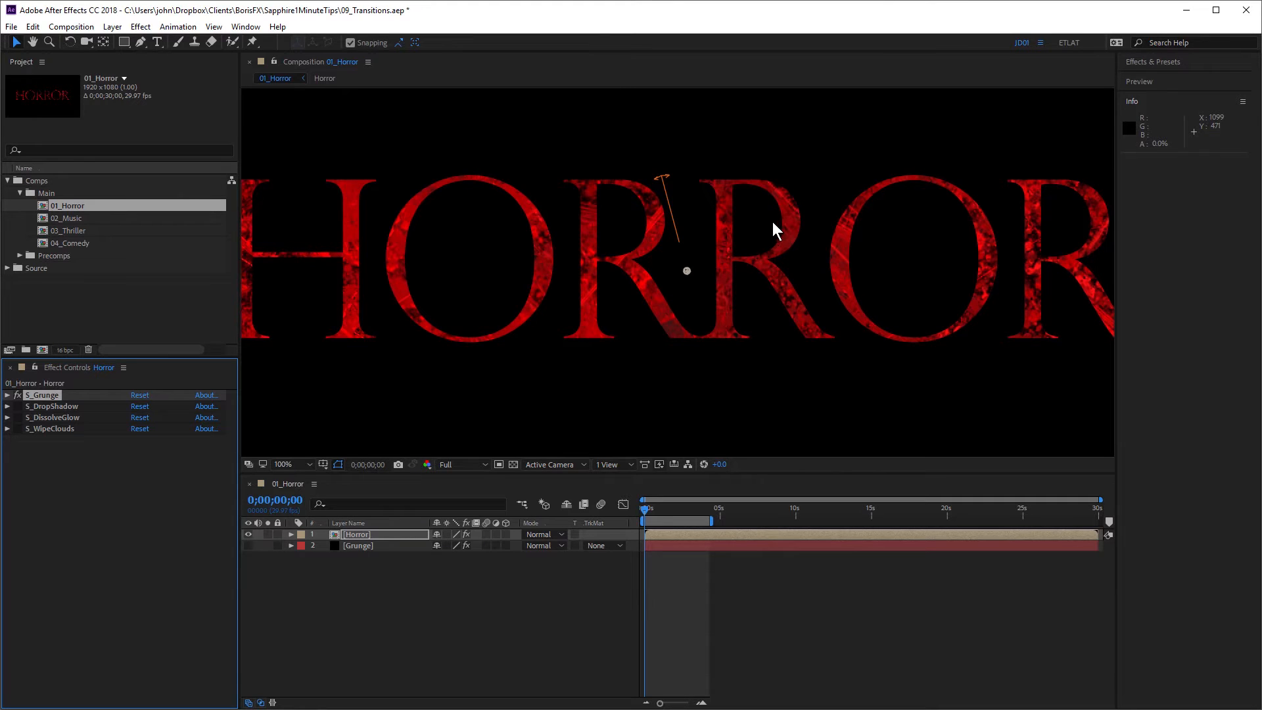
{"action": "mouse_move", "coordinate": [793, 228]}
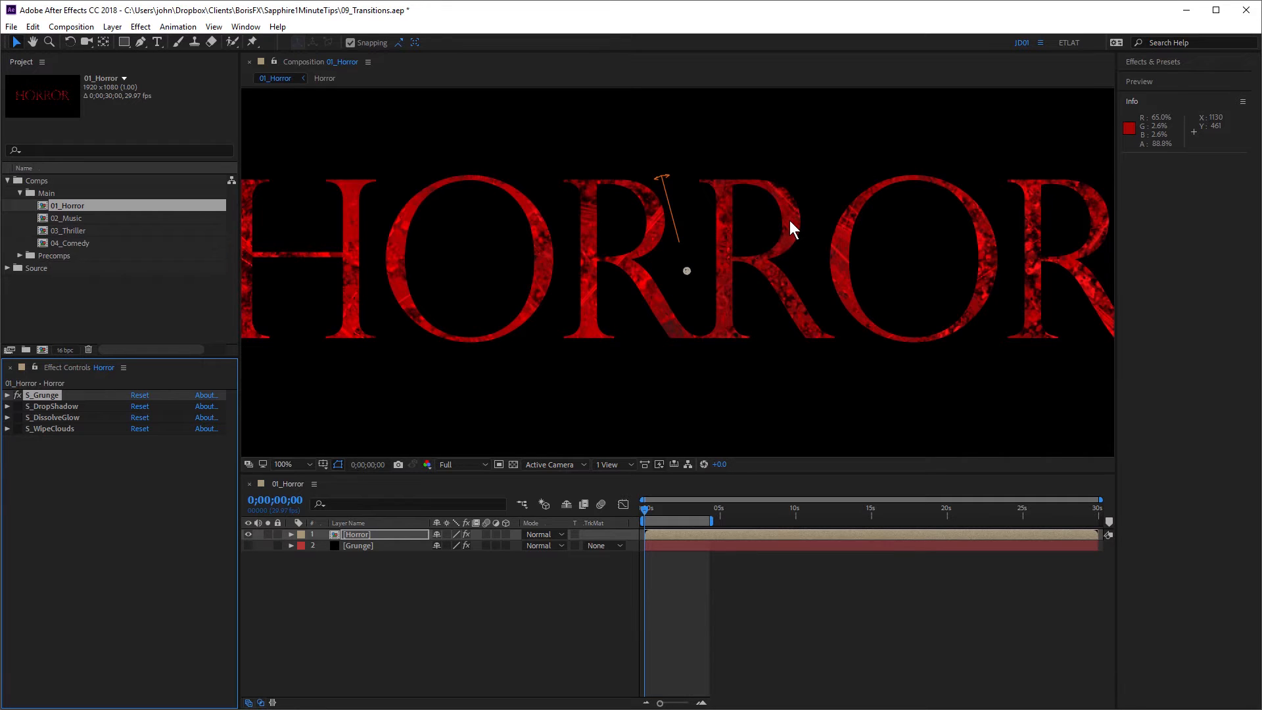
{"action": "mouse_move", "coordinate": [107, 434]}
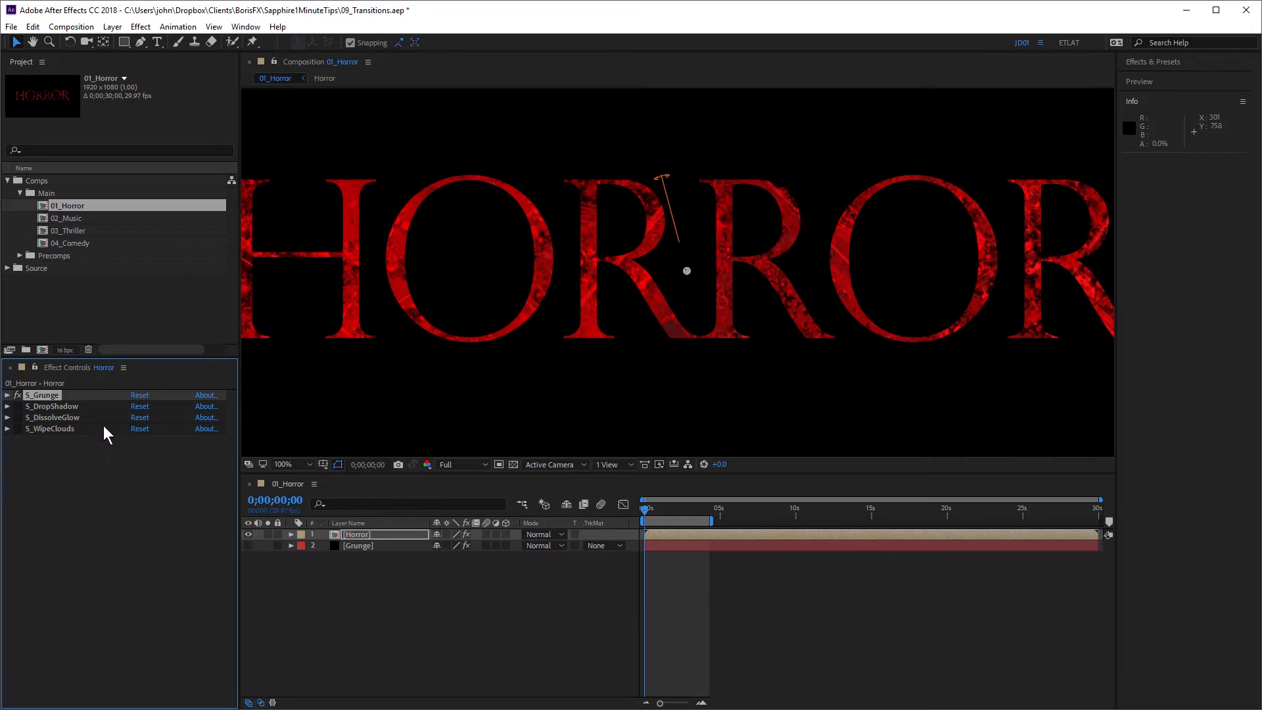
{"action": "left_click", "coordinate": [52, 416]}
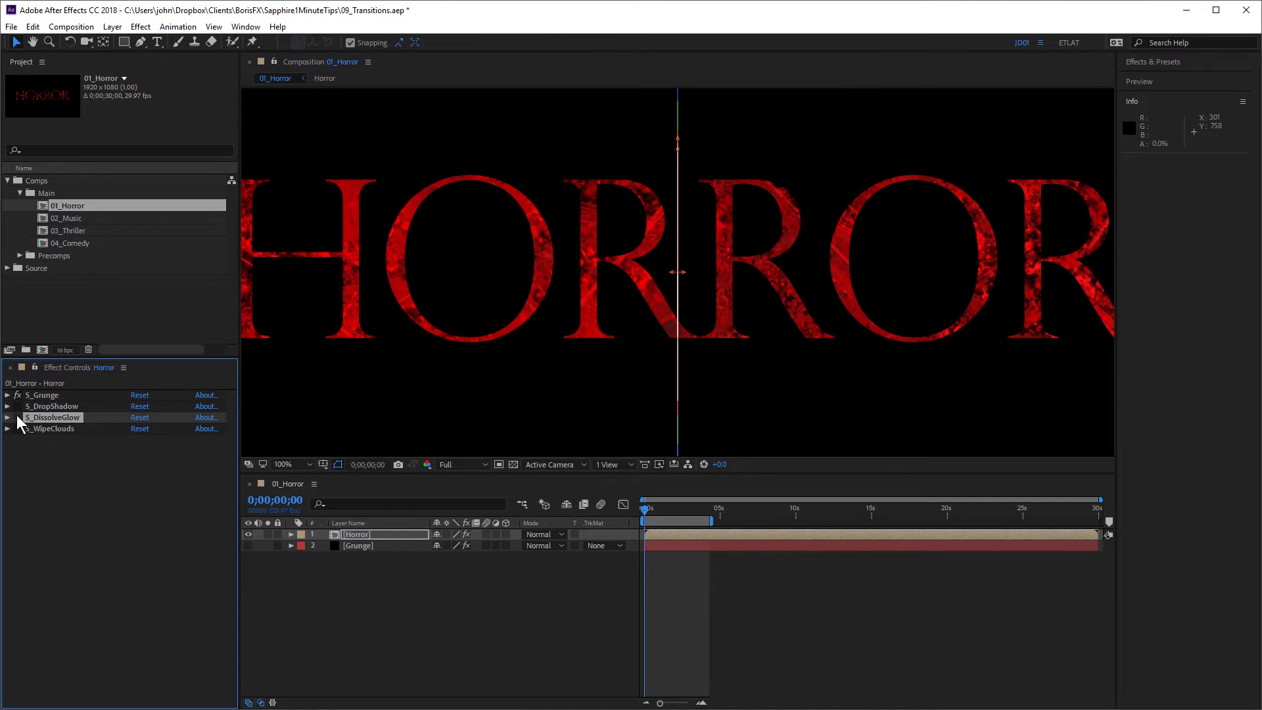
{"action": "left_click", "coordinate": [16, 417]}
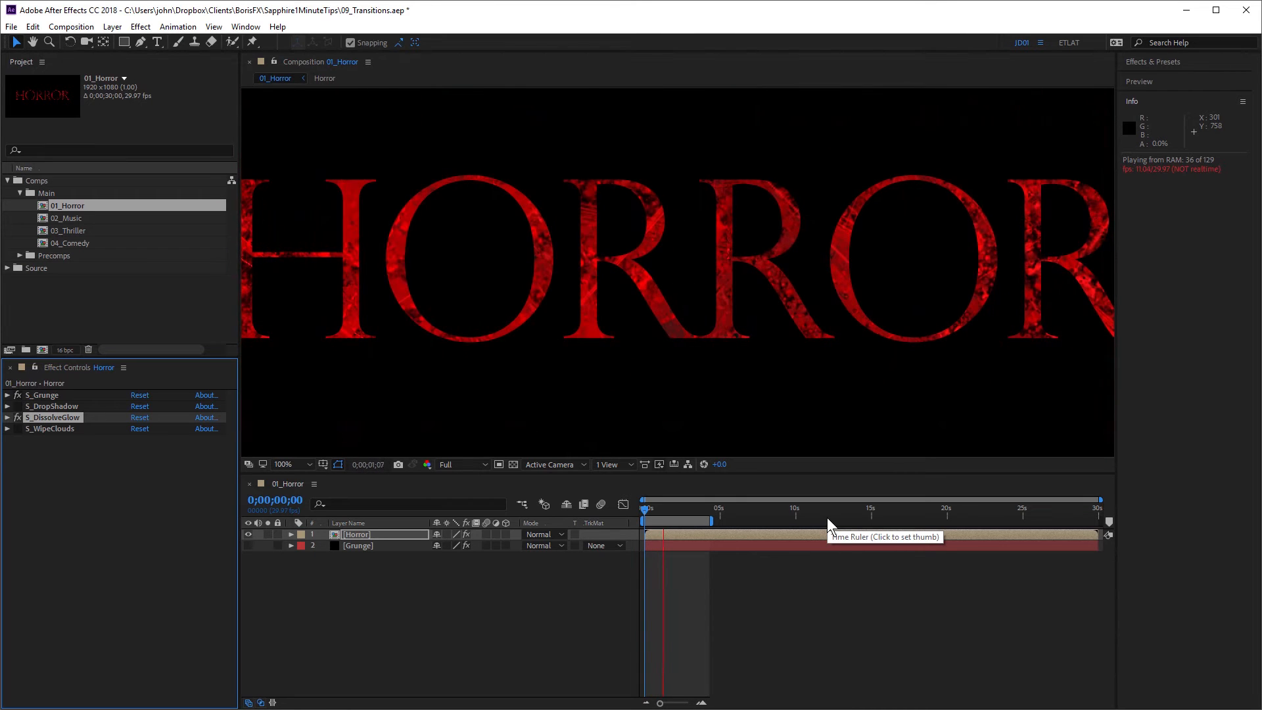
Step: At an early frame, expand DissolveGlow's settings and set Width Y to 1.820
{"action": "left_click", "coordinate": [646, 508]}
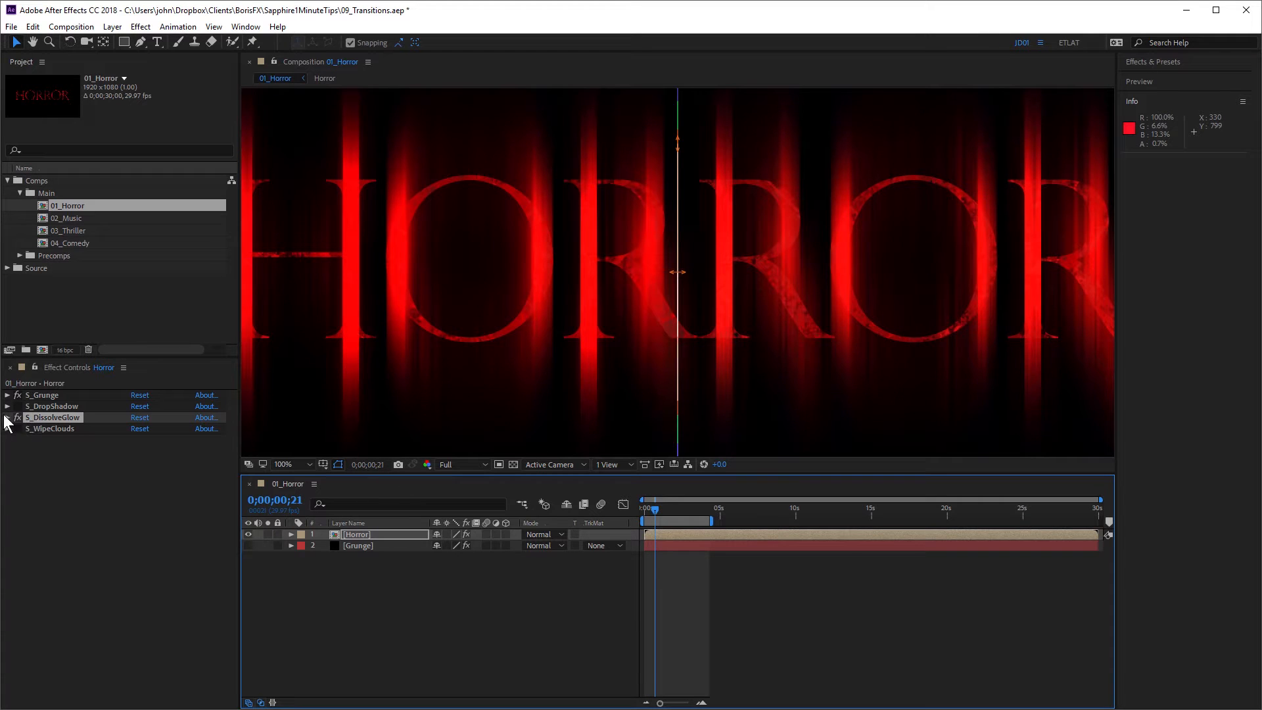
{"action": "left_click", "coordinate": [7, 418]}
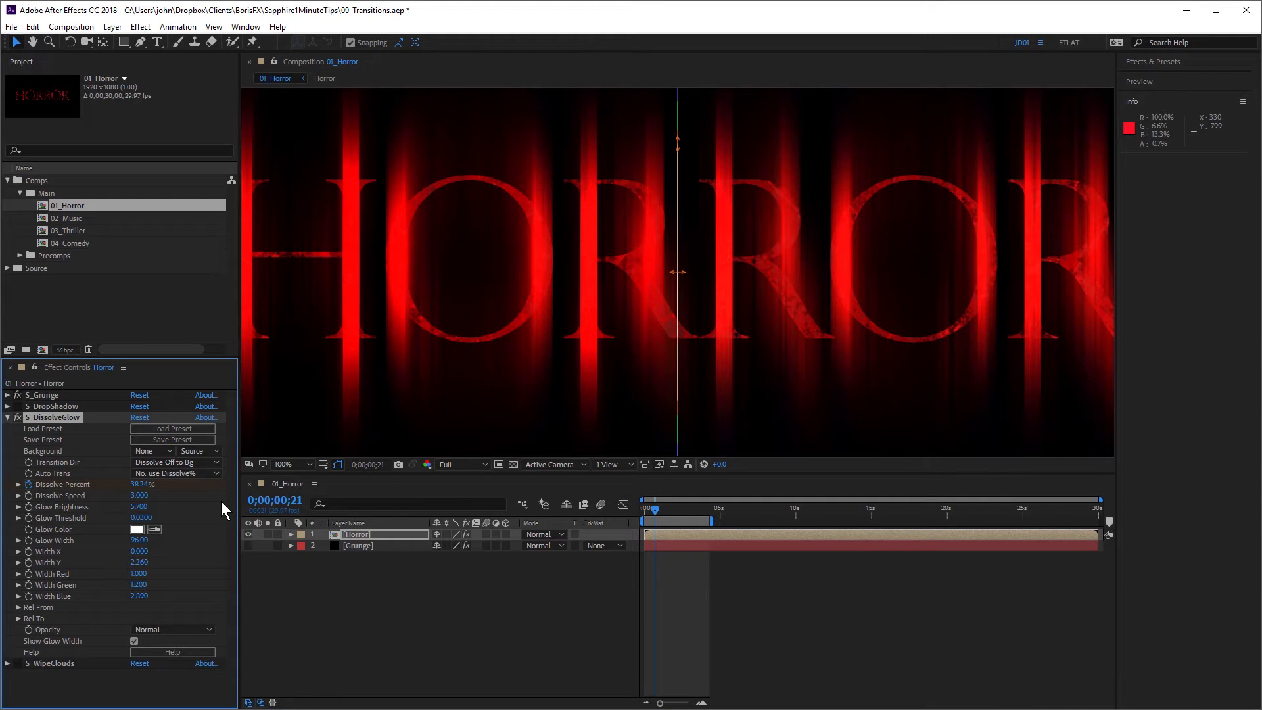
{"action": "mouse_move", "coordinate": [50, 566]}
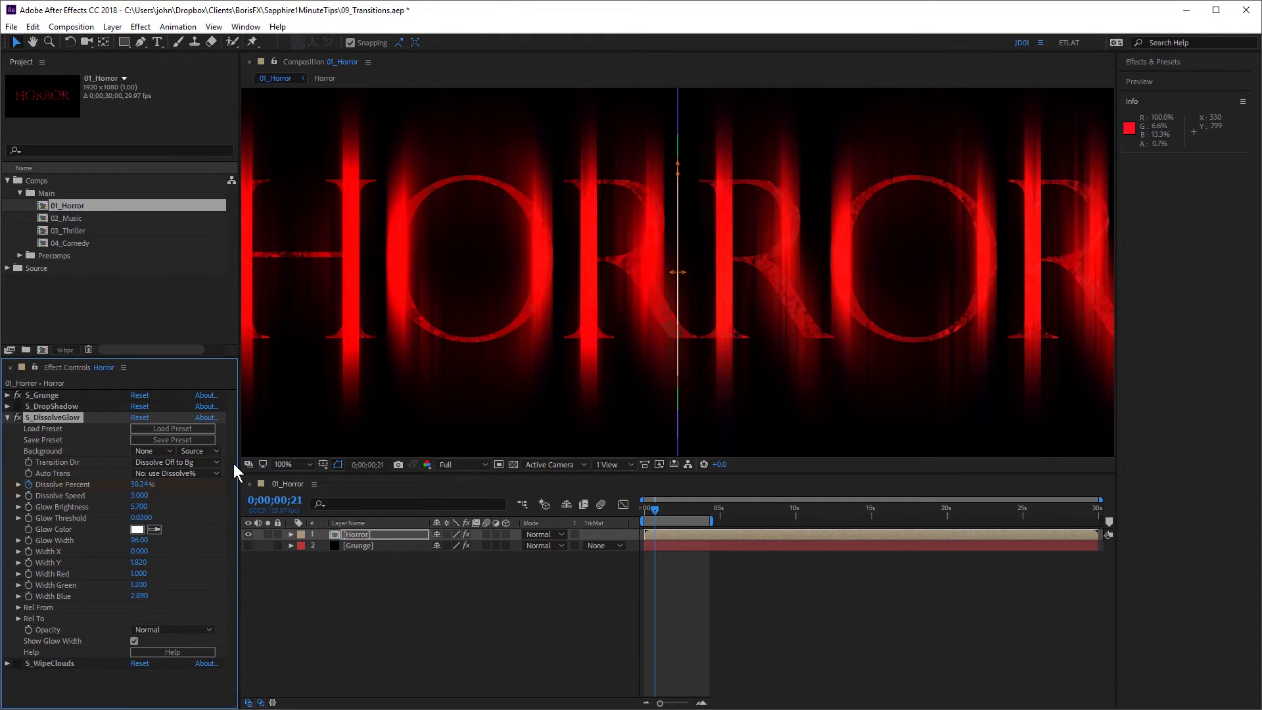
{"action": "mouse_move", "coordinate": [93, 491]}
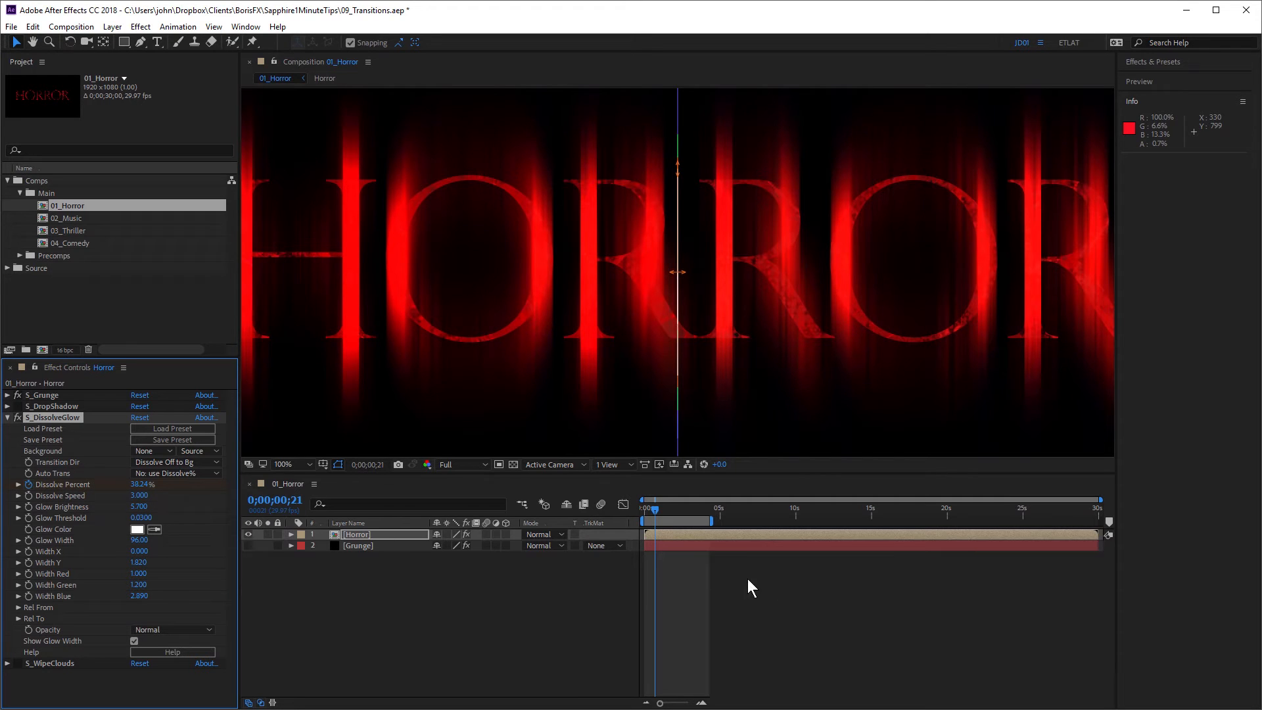
{"action": "left_click", "coordinate": [291, 534]}
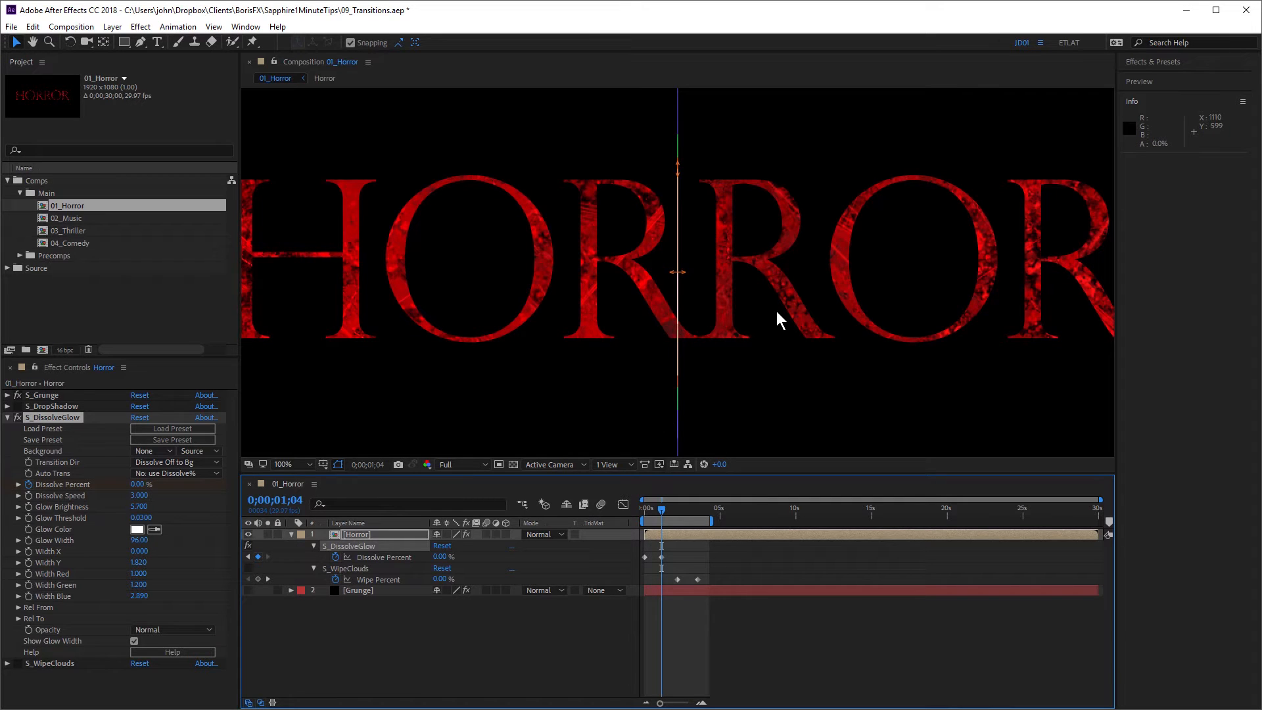
{"action": "mouse_move", "coordinate": [133, 455]}
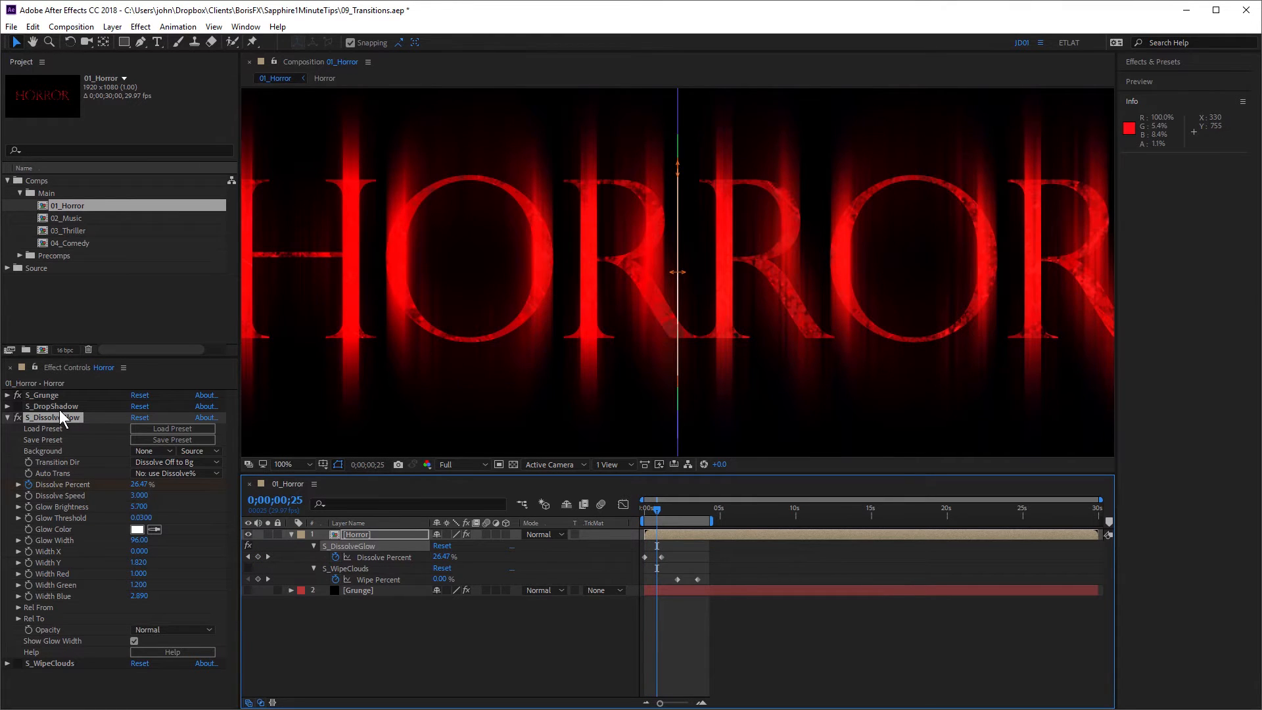
{"action": "mouse_move", "coordinate": [66, 426]}
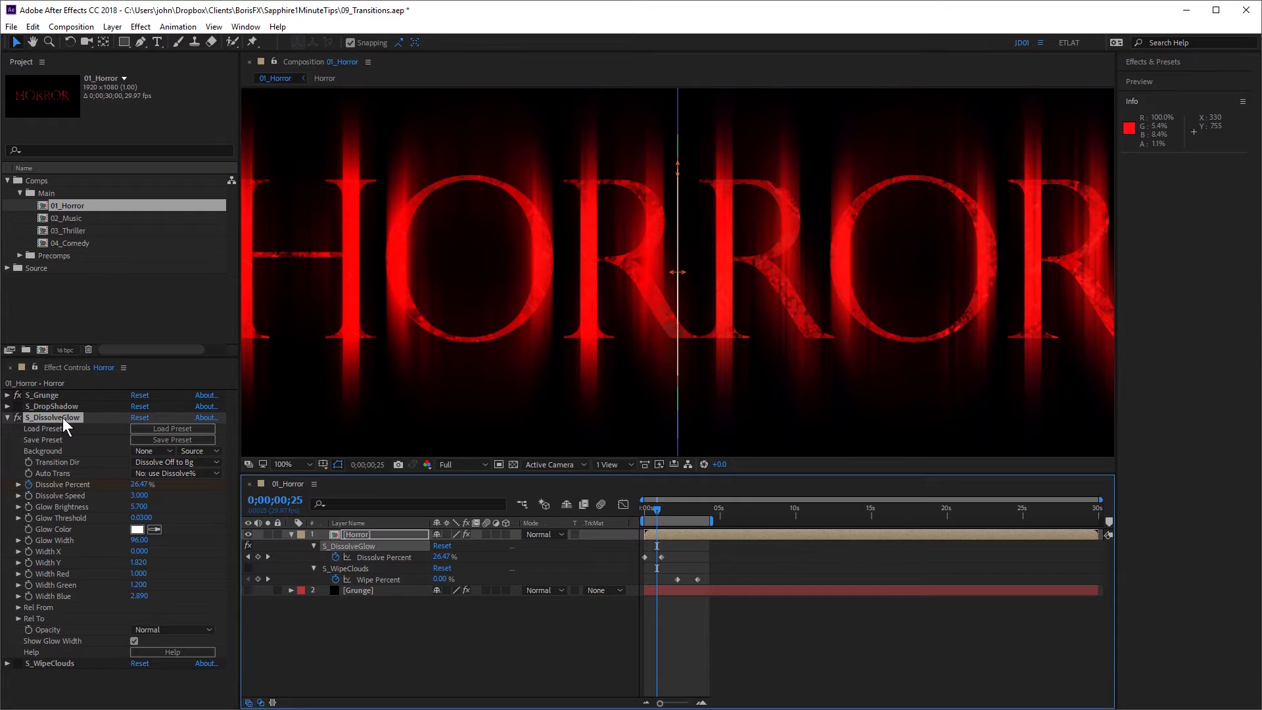
{"action": "mouse_move", "coordinate": [574, 281]}
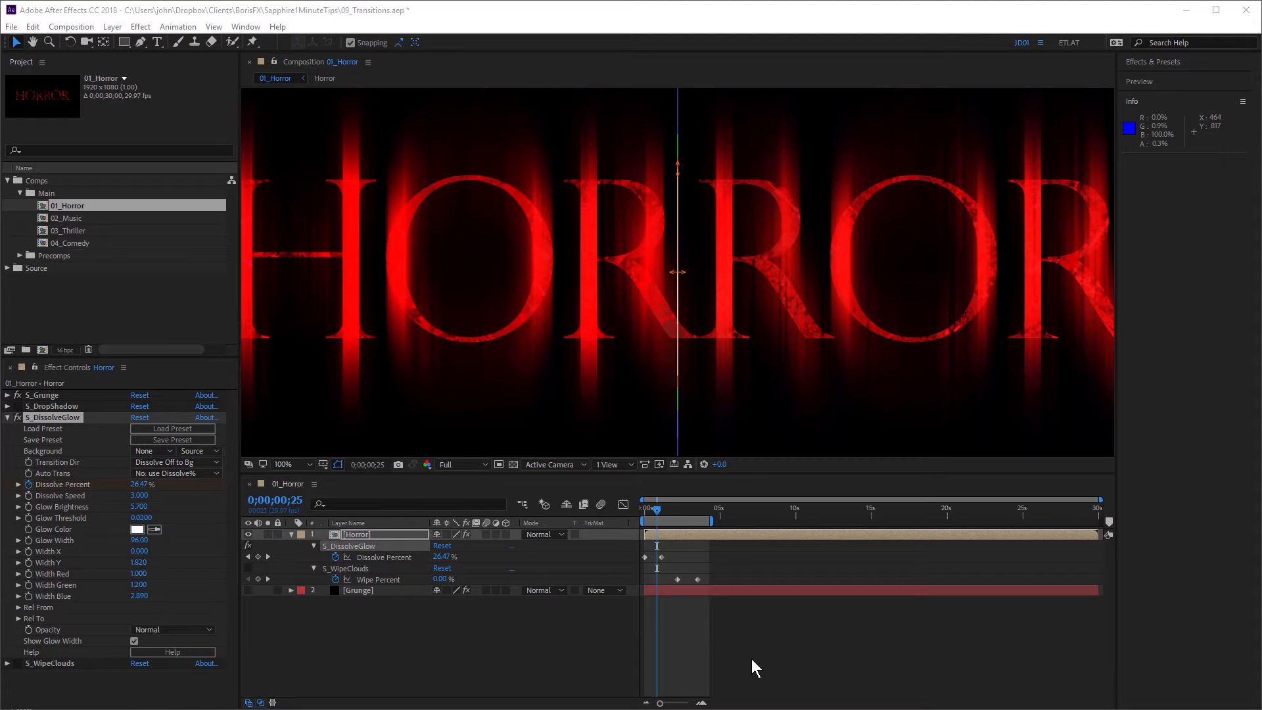
{"action": "mouse_move", "coordinate": [530, 655]}
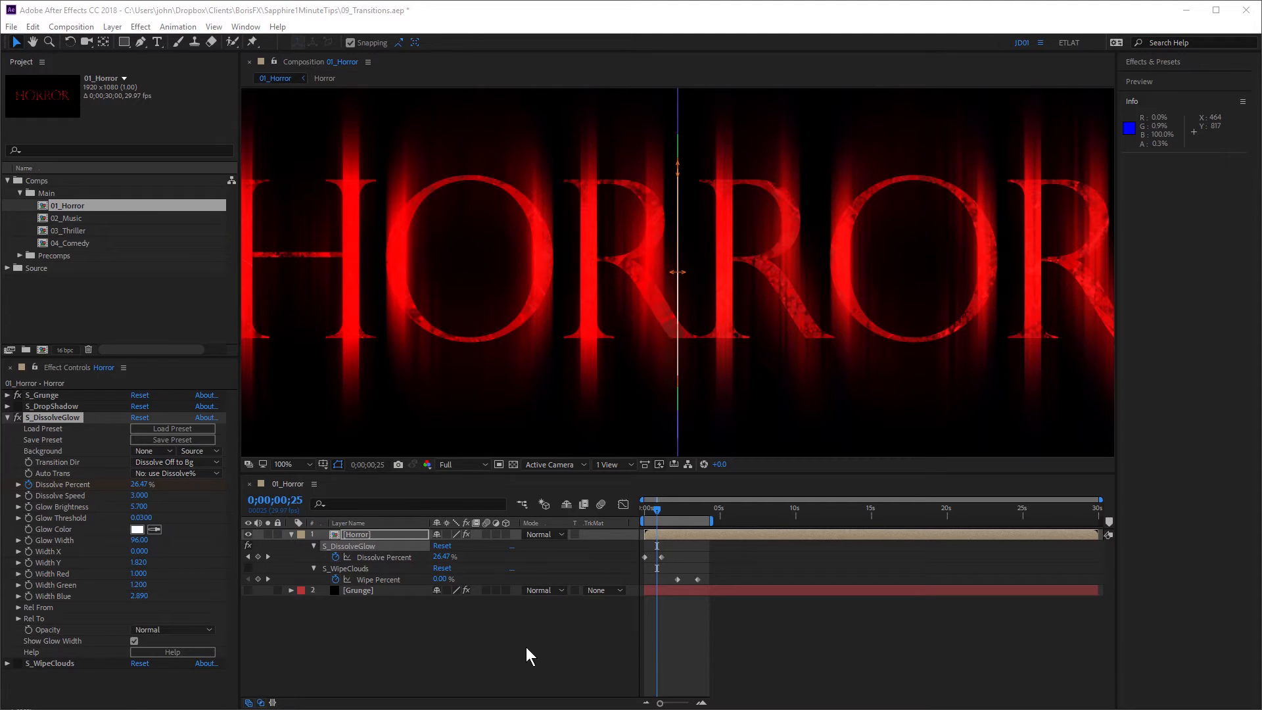
Step: Show the Grunge background behind HORROR, reselect the Horror layer and collapse DissolveGlow
{"action": "left_click", "coordinate": [247, 590]}
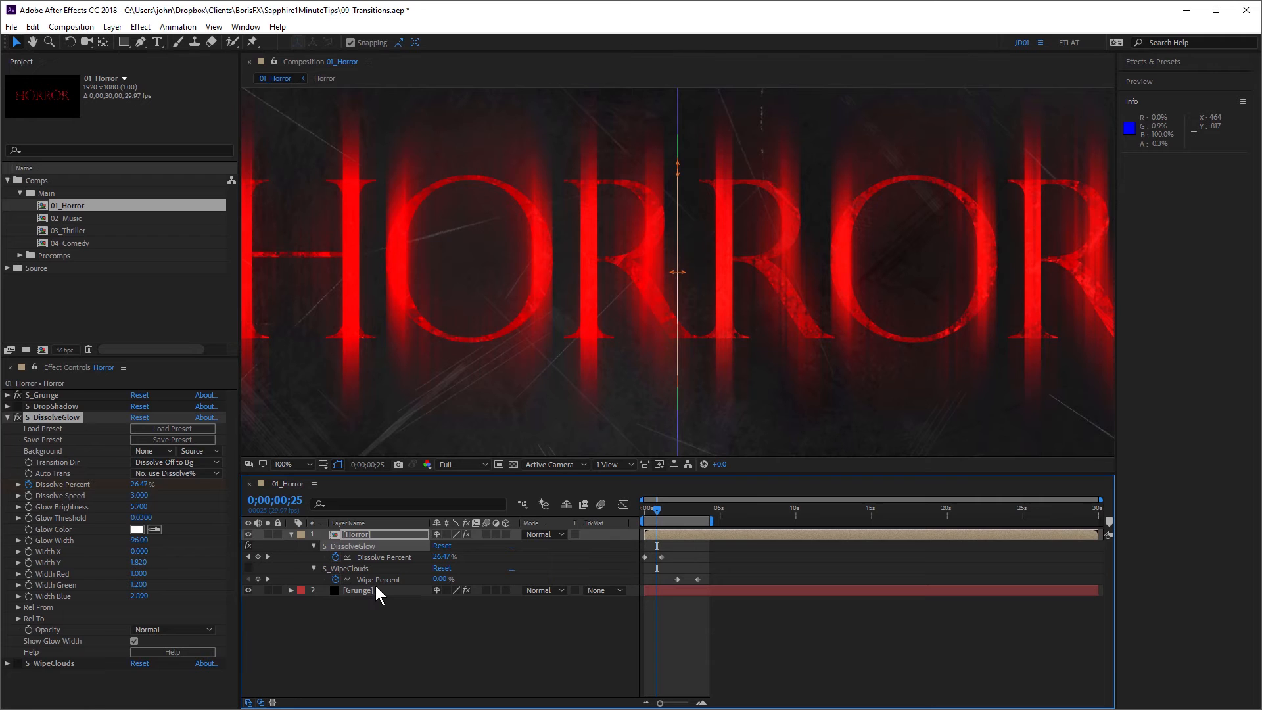
{"action": "left_click", "coordinate": [359, 590]}
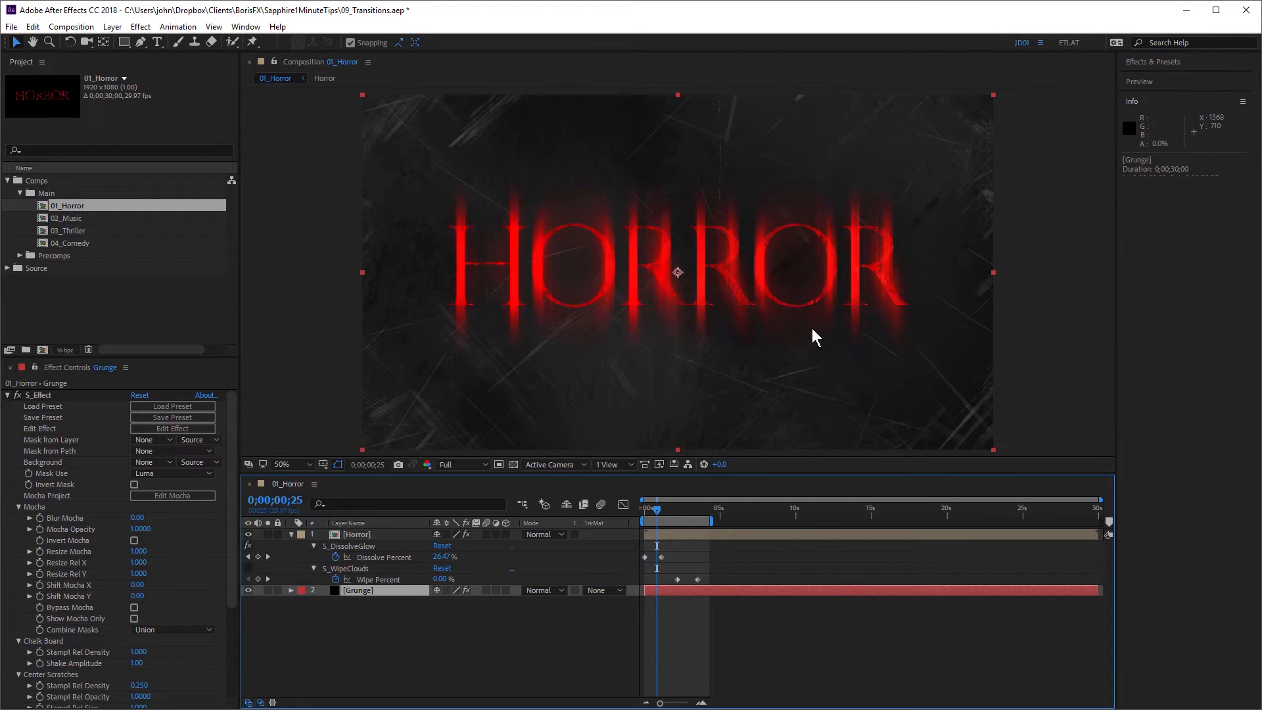
{"action": "mouse_move", "coordinate": [760, 394]}
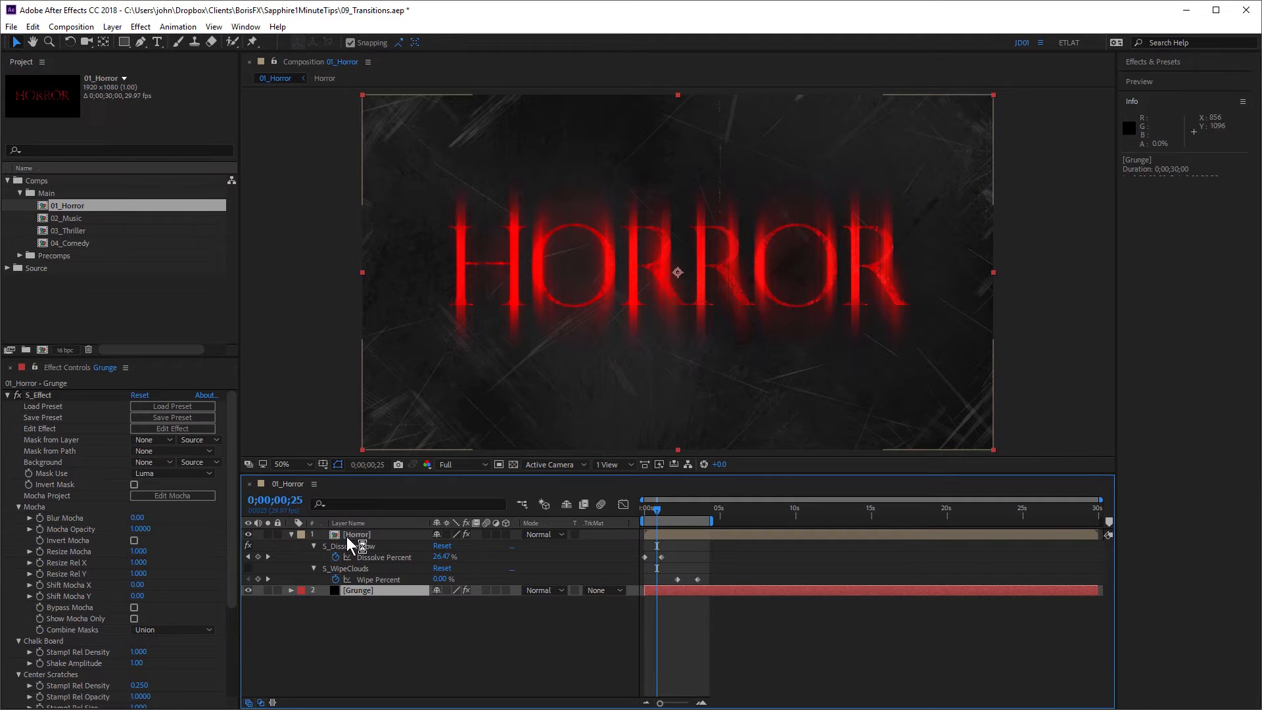
{"action": "left_click", "coordinate": [356, 533]}
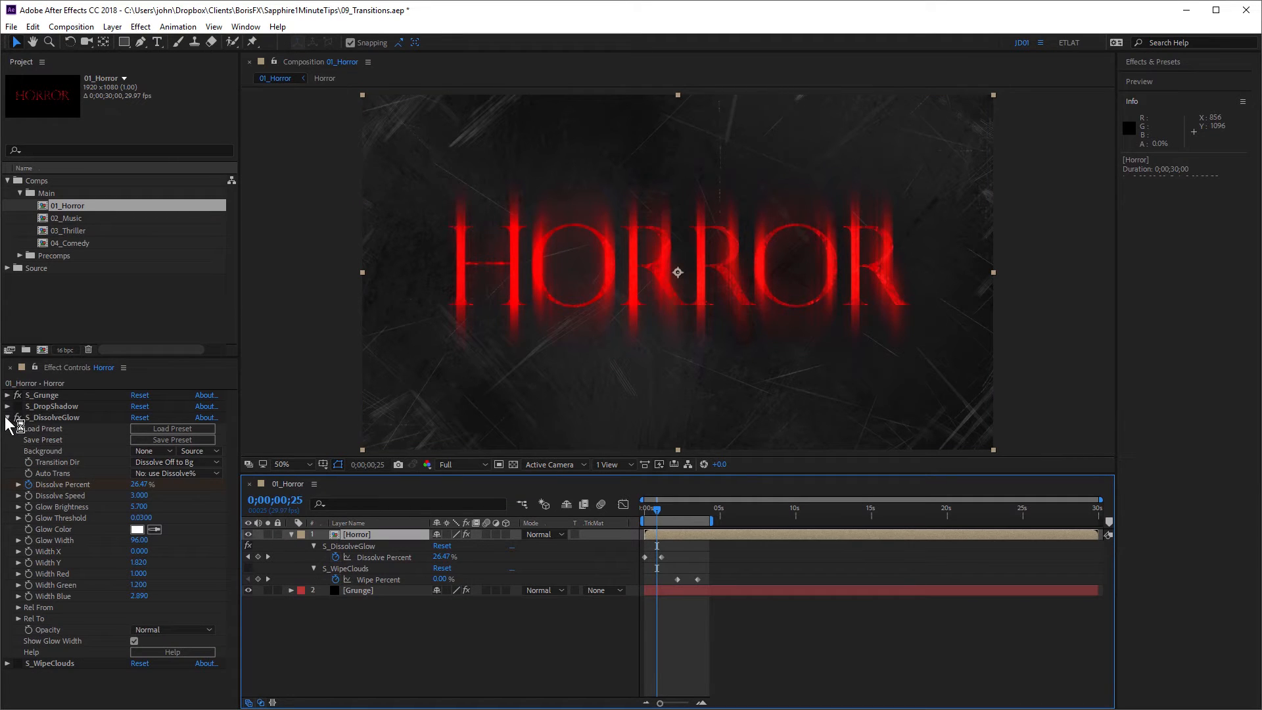
{"action": "left_click", "coordinate": [7, 416]}
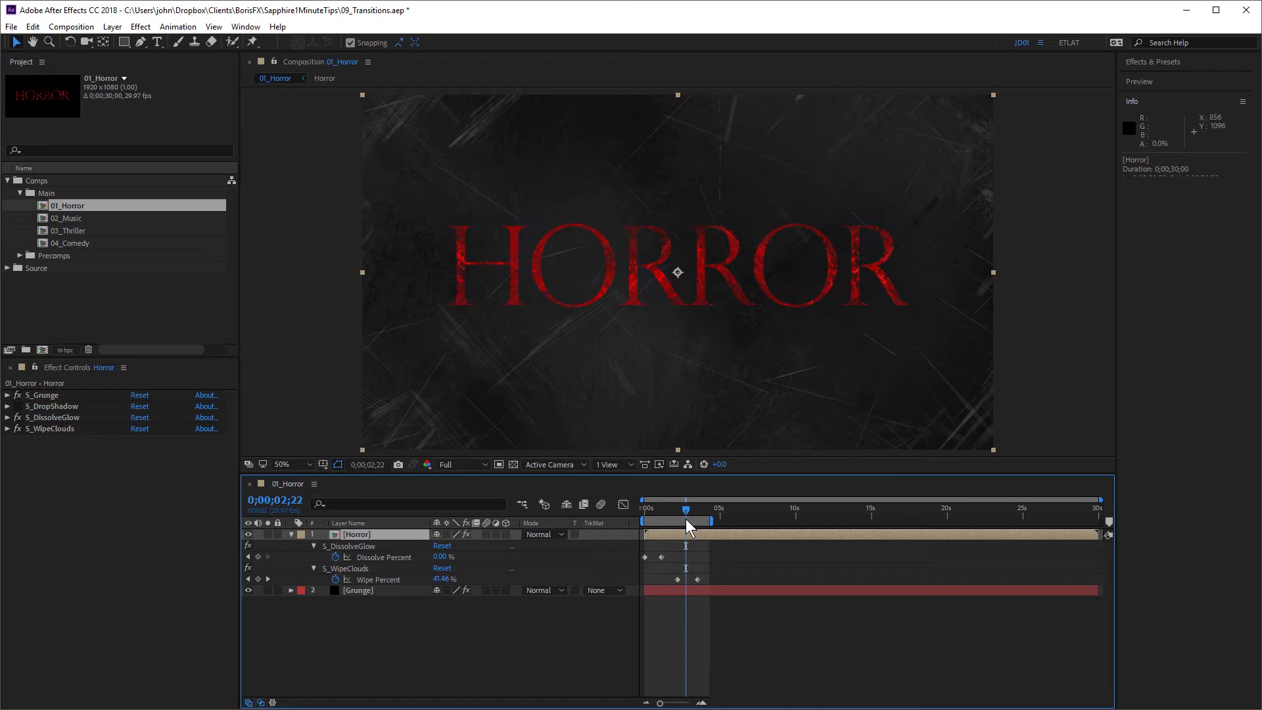
{"action": "mouse_move", "coordinate": [686, 525]}
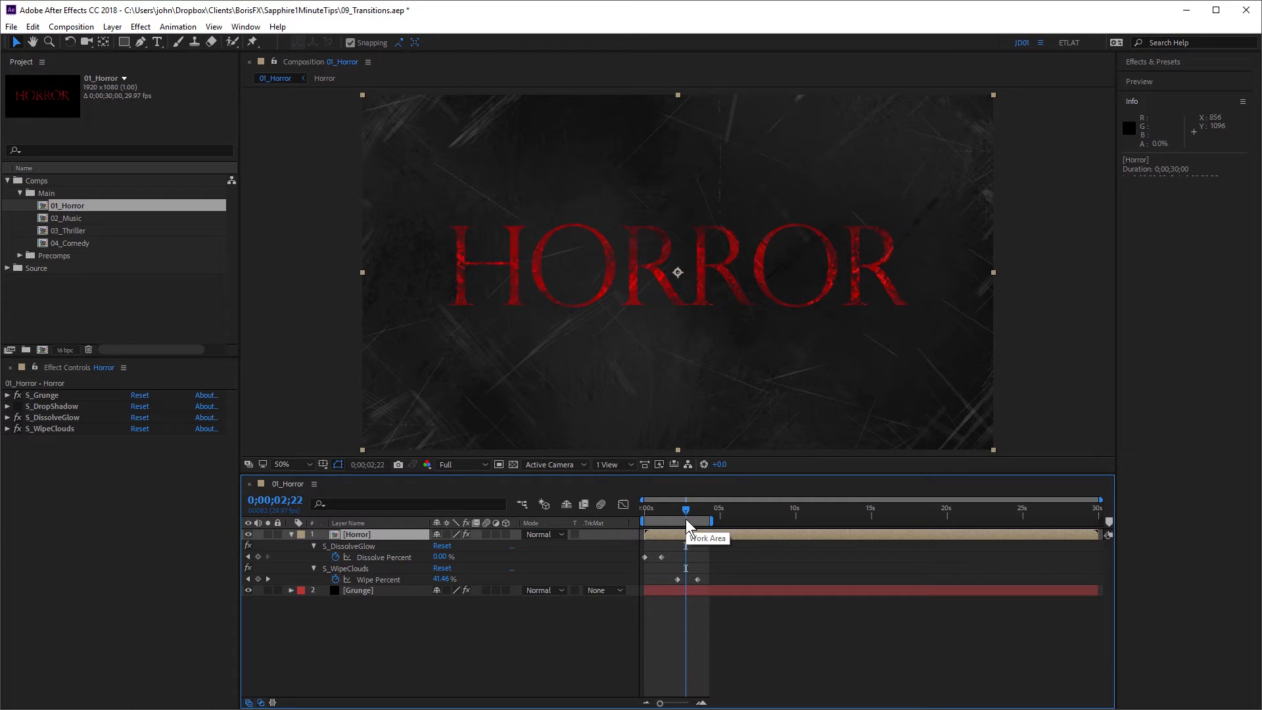
{"action": "mouse_move", "coordinate": [50, 438]}
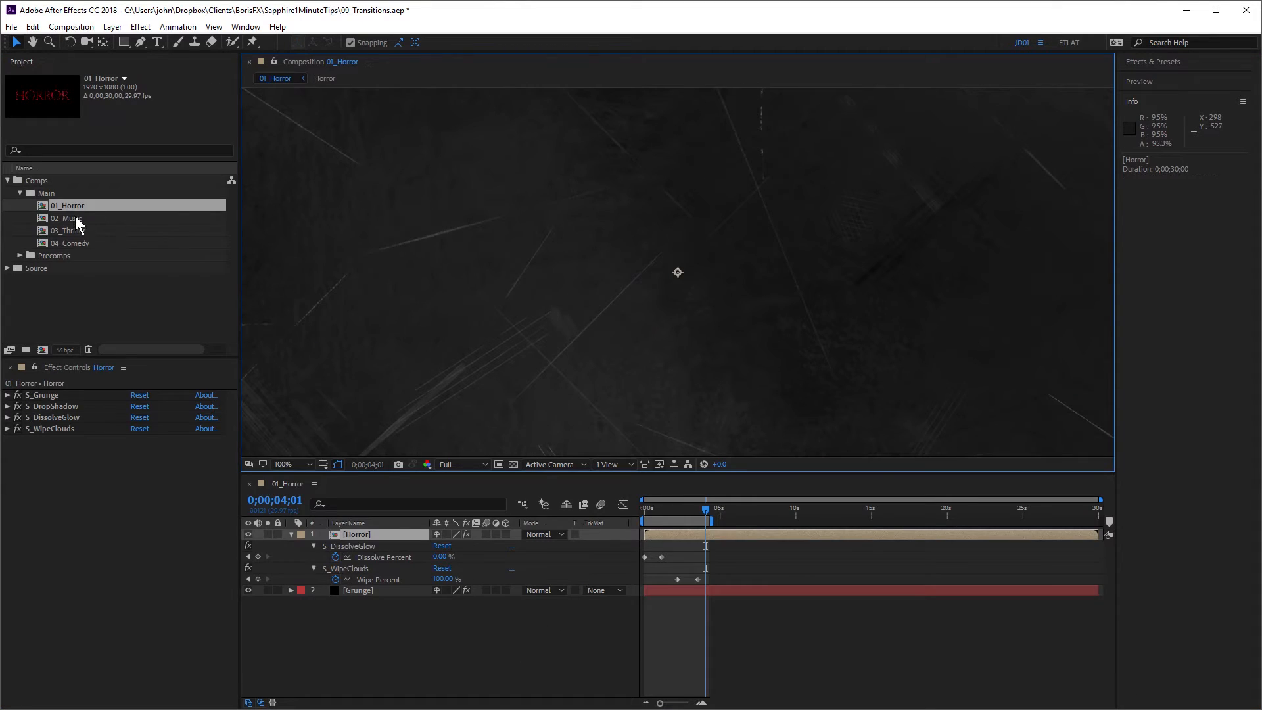
{"action": "double_click", "coordinate": [67, 218]}
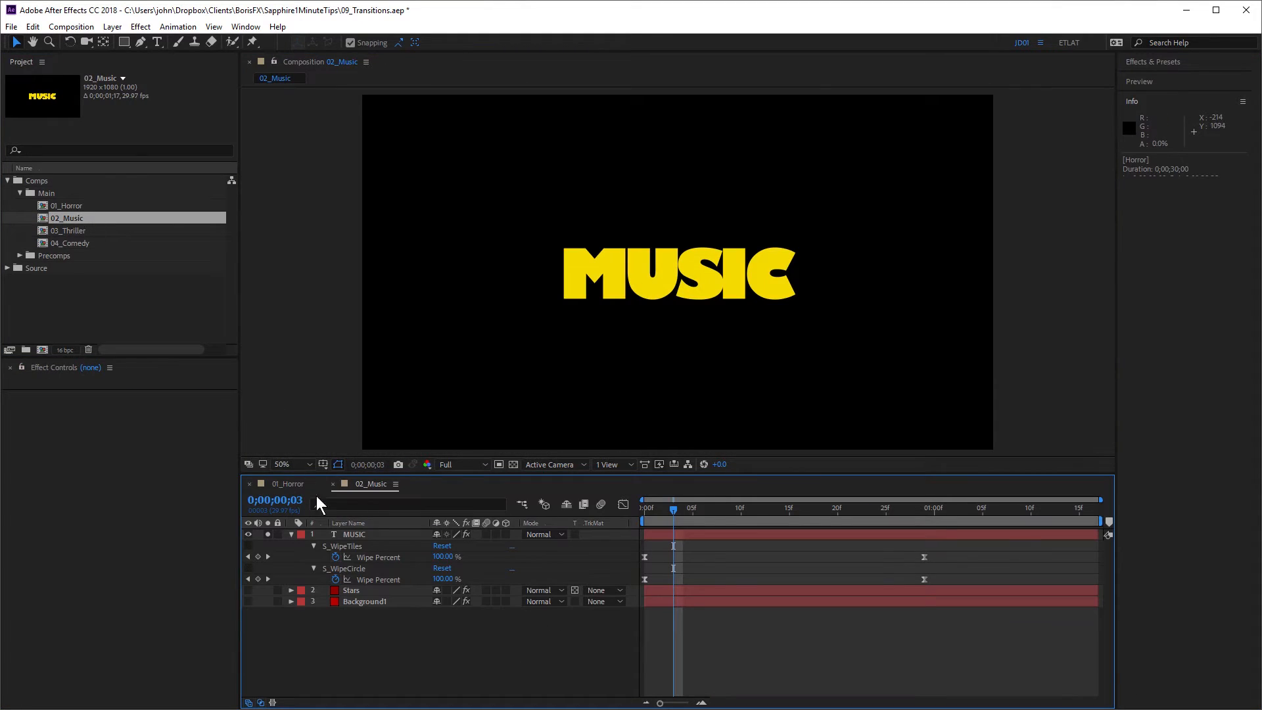
{"action": "left_click", "coordinate": [353, 534]}
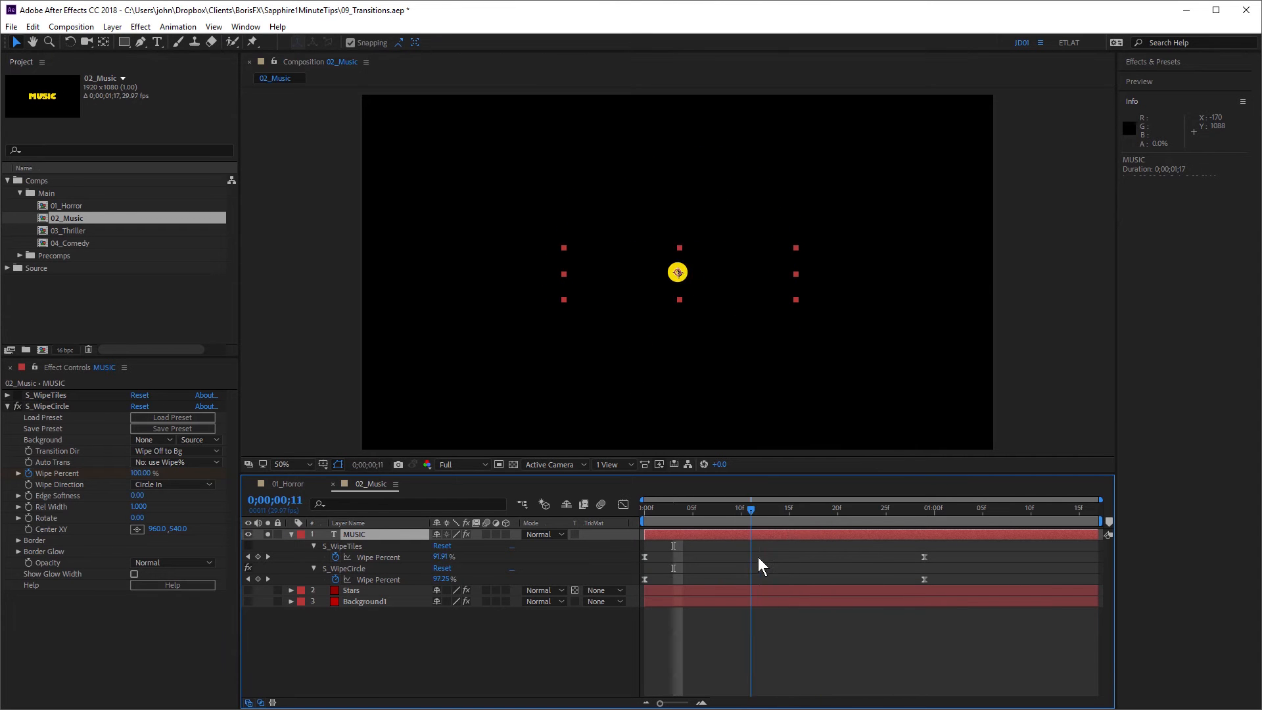
{"action": "left_click", "coordinate": [762, 508]}
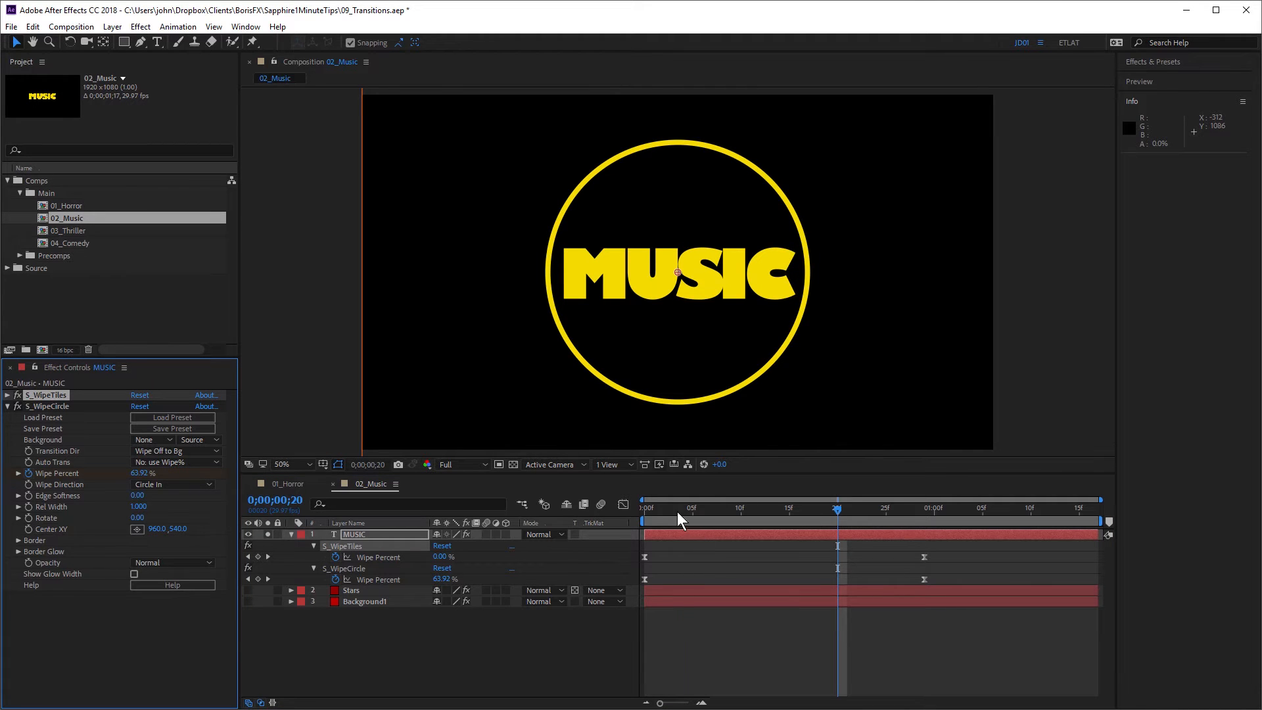
{"action": "left_click", "coordinate": [809, 508]}
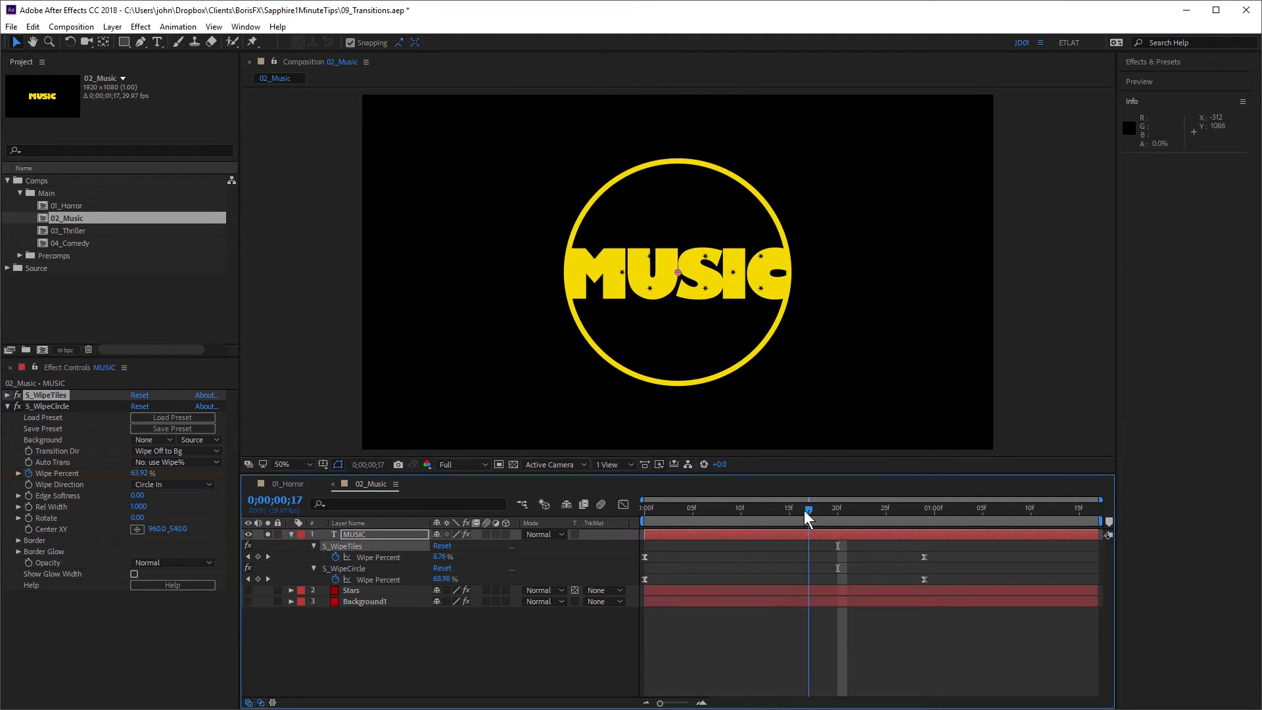
{"action": "left_click", "coordinate": [7, 395]}
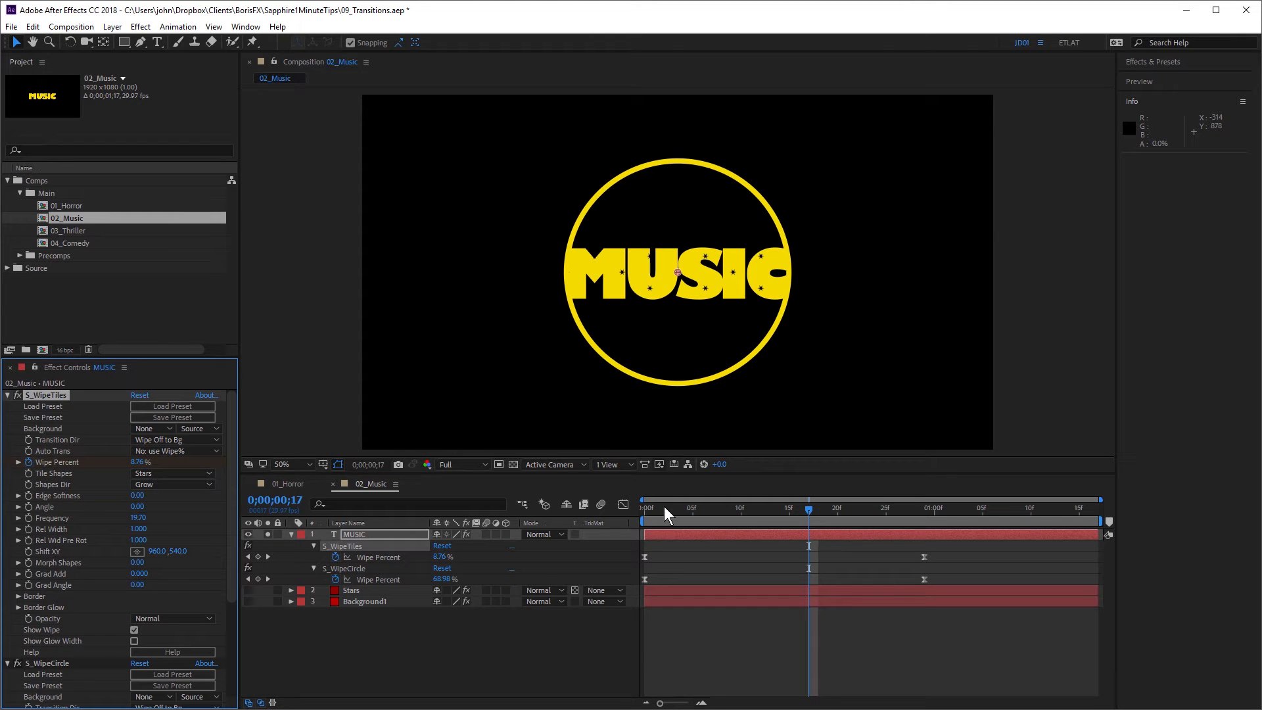
{"action": "left_click", "coordinate": [760, 506]}
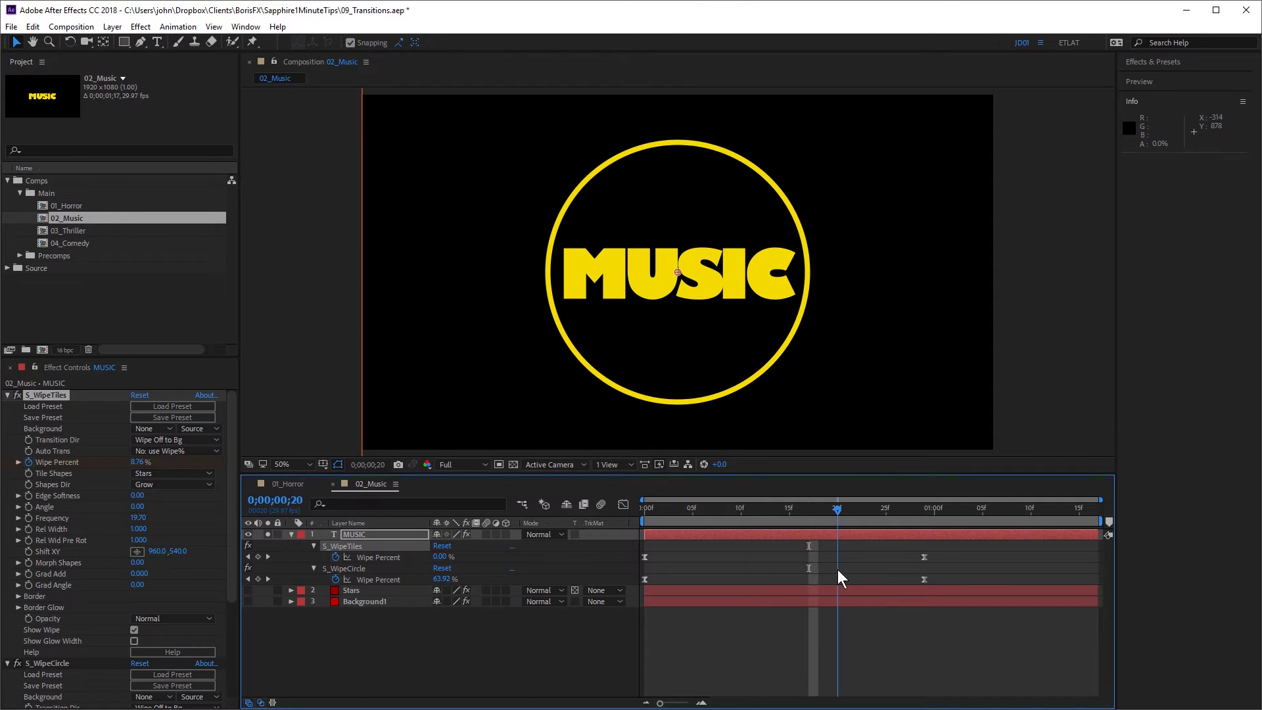
{"action": "left_click", "coordinate": [365, 601]}
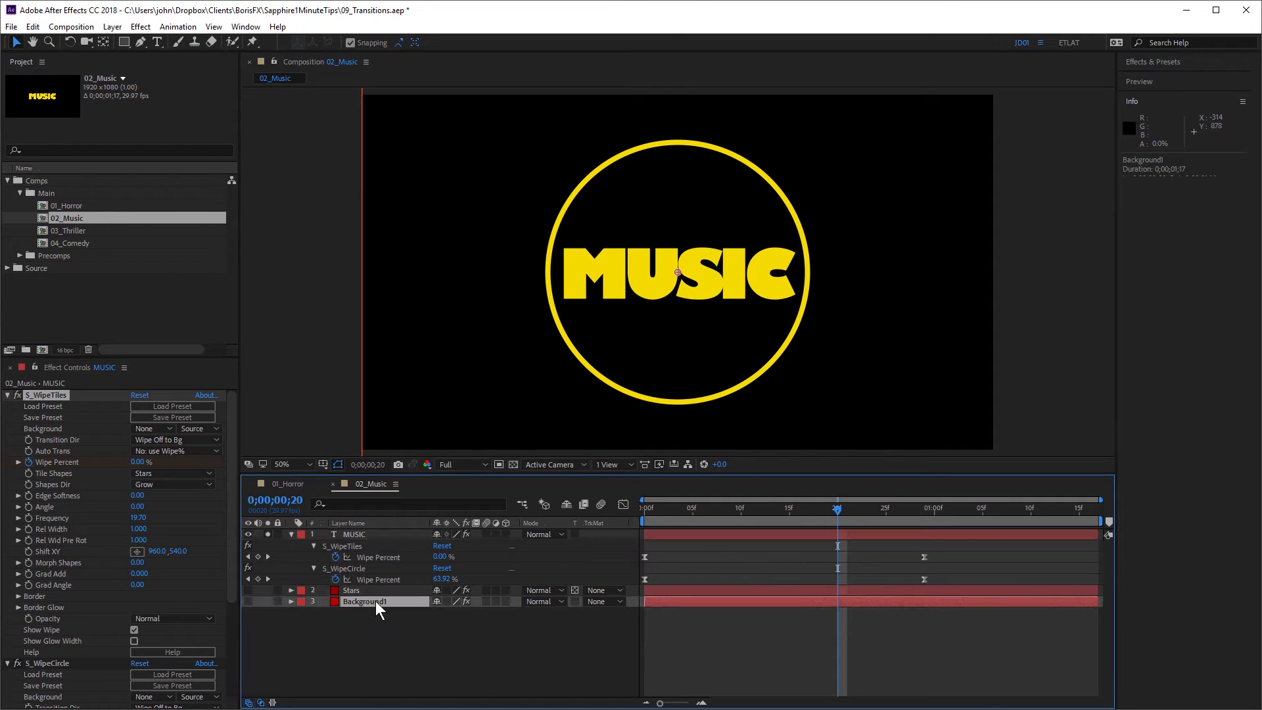
Step: Review Background1's red star wipe, then expand the Stars layer's WipeTiles settings with Wipe Percent 25
{"action": "left_click", "coordinate": [366, 601]}
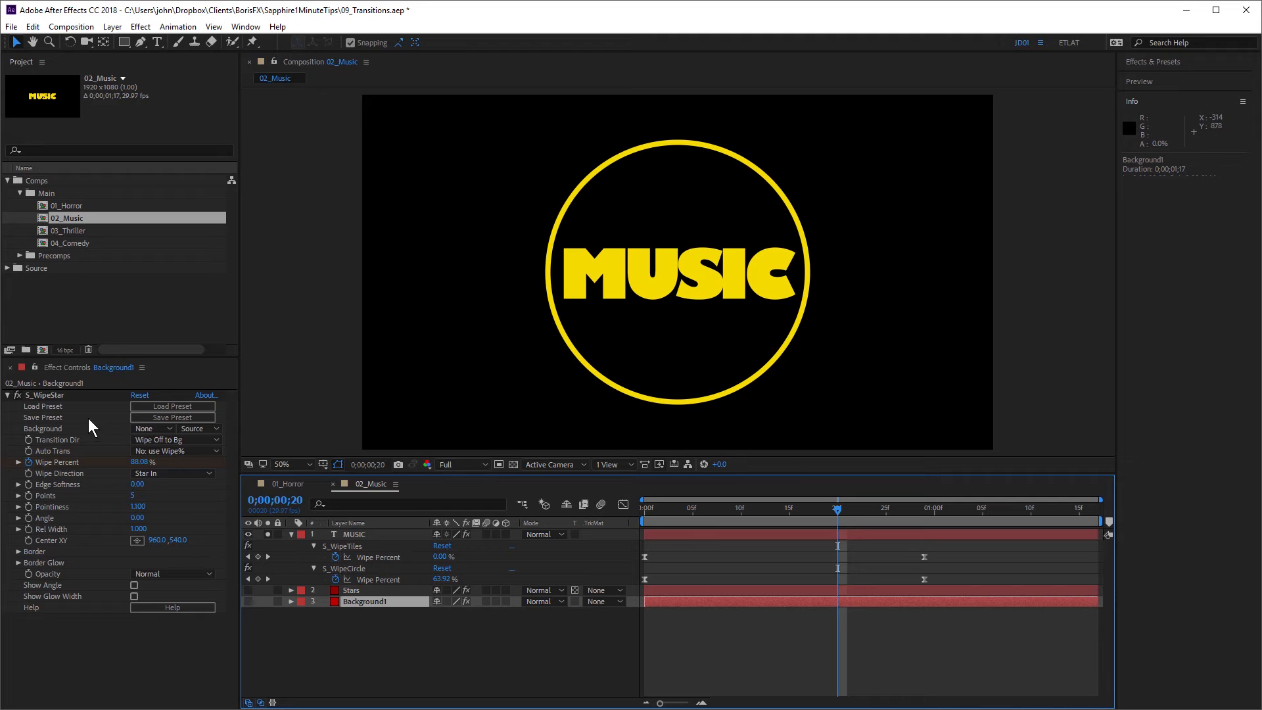
{"action": "mouse_move", "coordinate": [50, 401]}
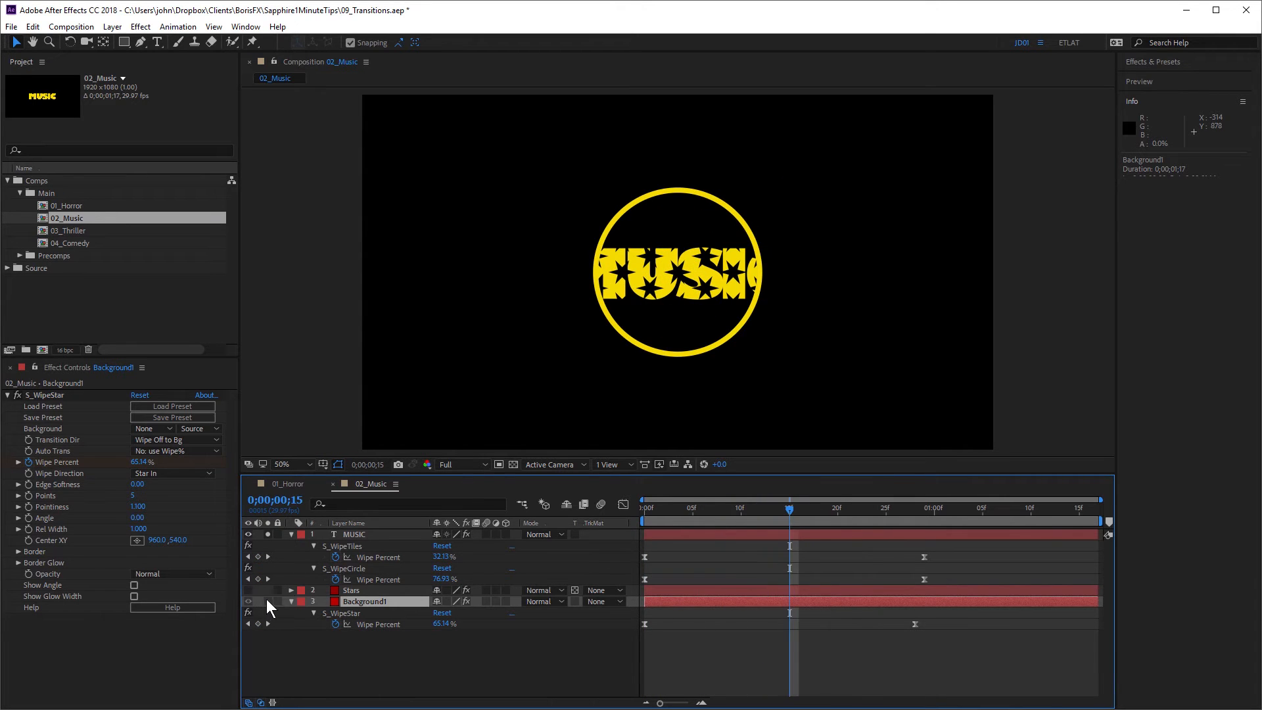
{"action": "left_click", "coordinate": [644, 508]}
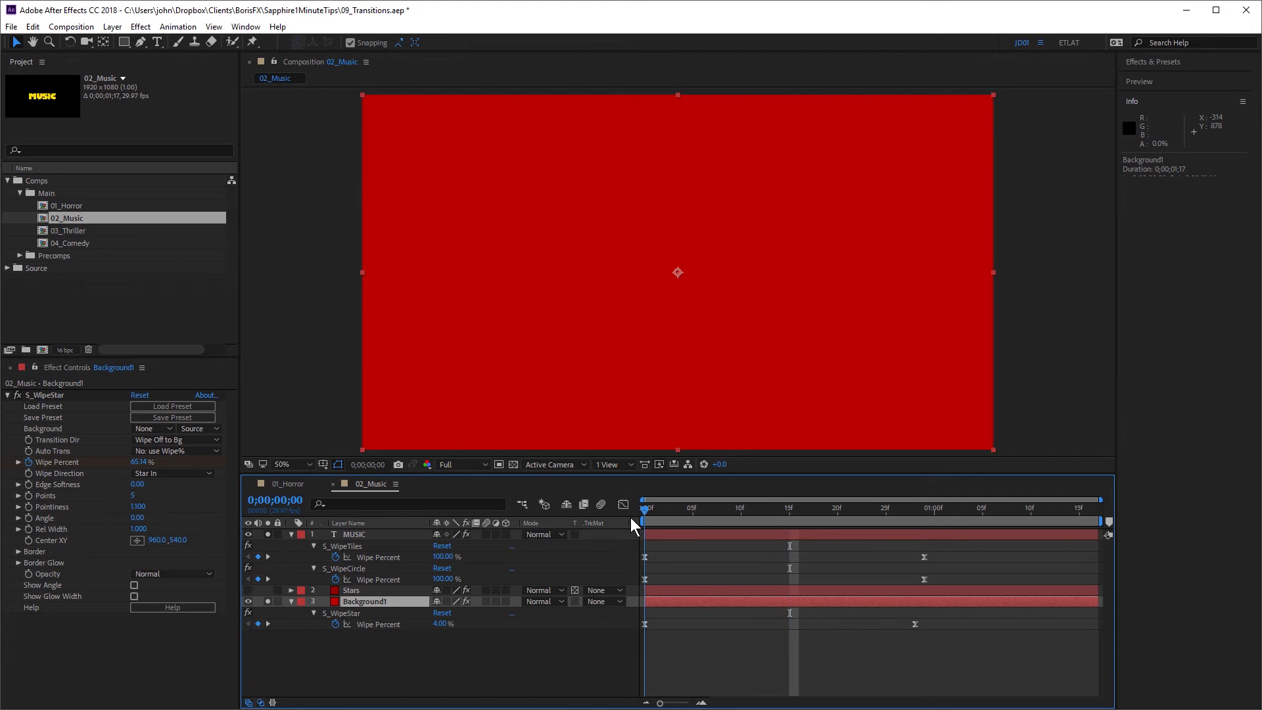
{"action": "mouse_move", "coordinate": [653, 527]}
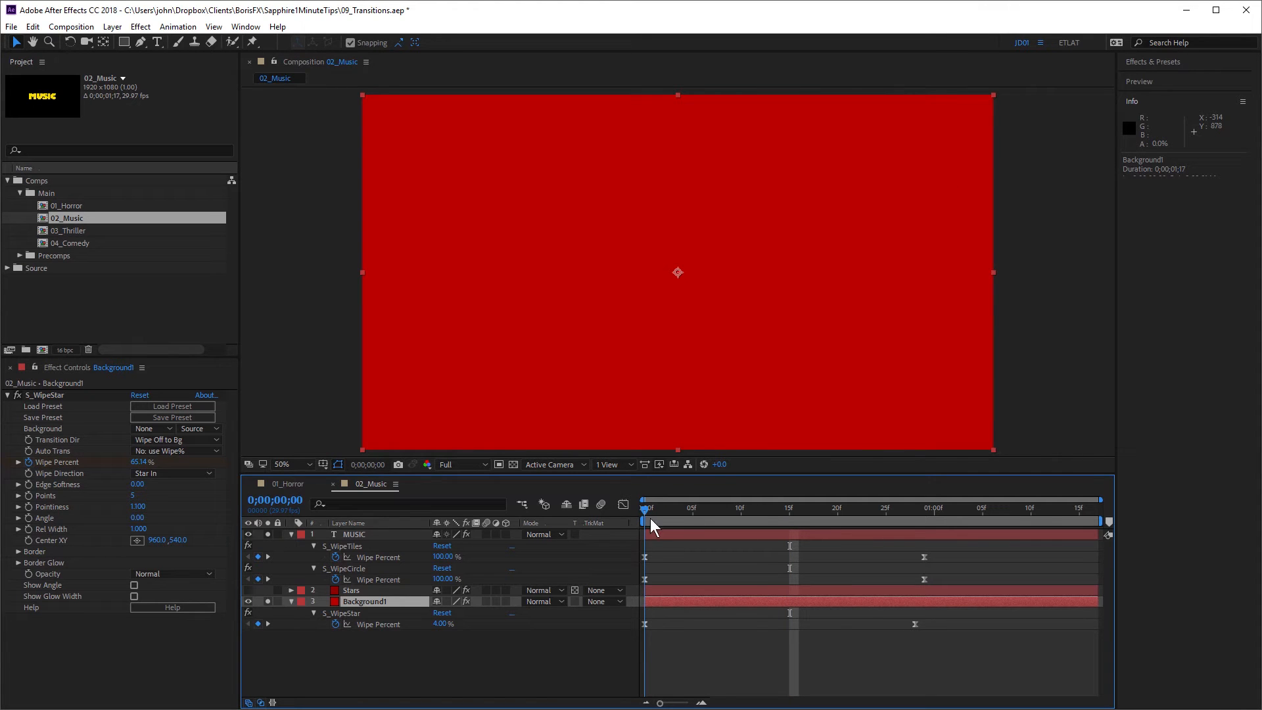
{"action": "left_click", "coordinate": [877, 508]}
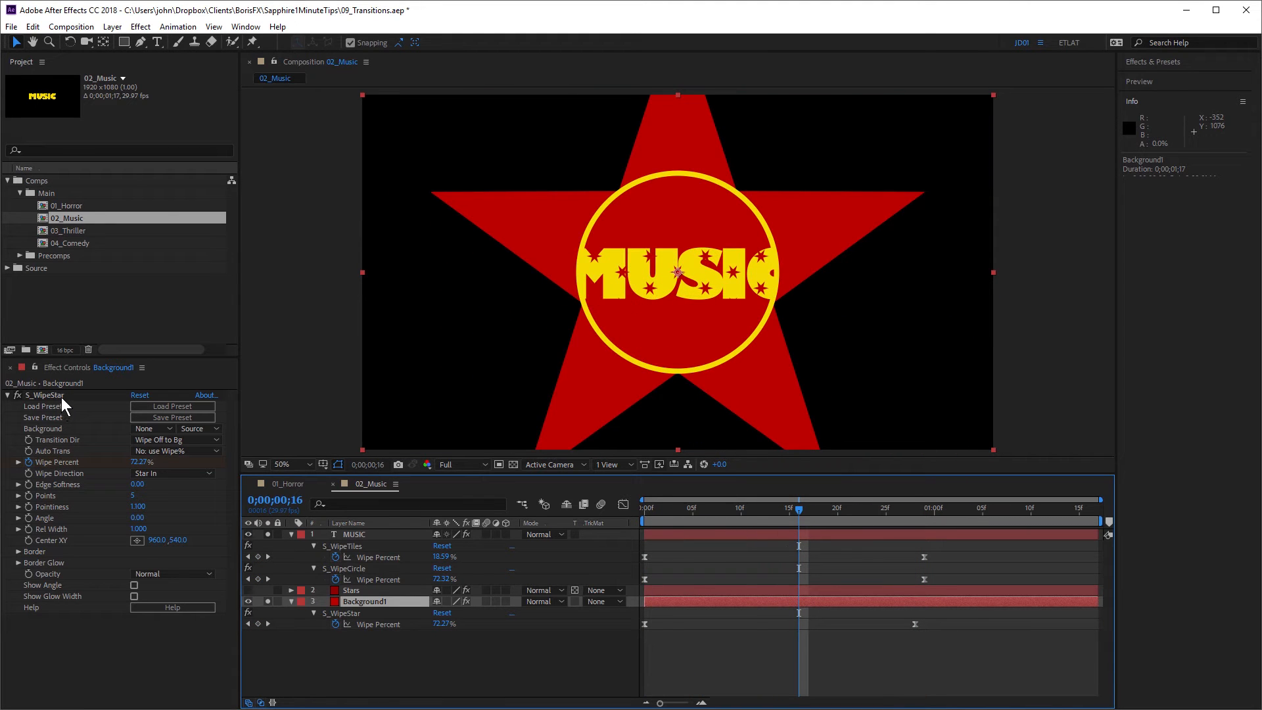
{"action": "mouse_move", "coordinate": [386, 341]}
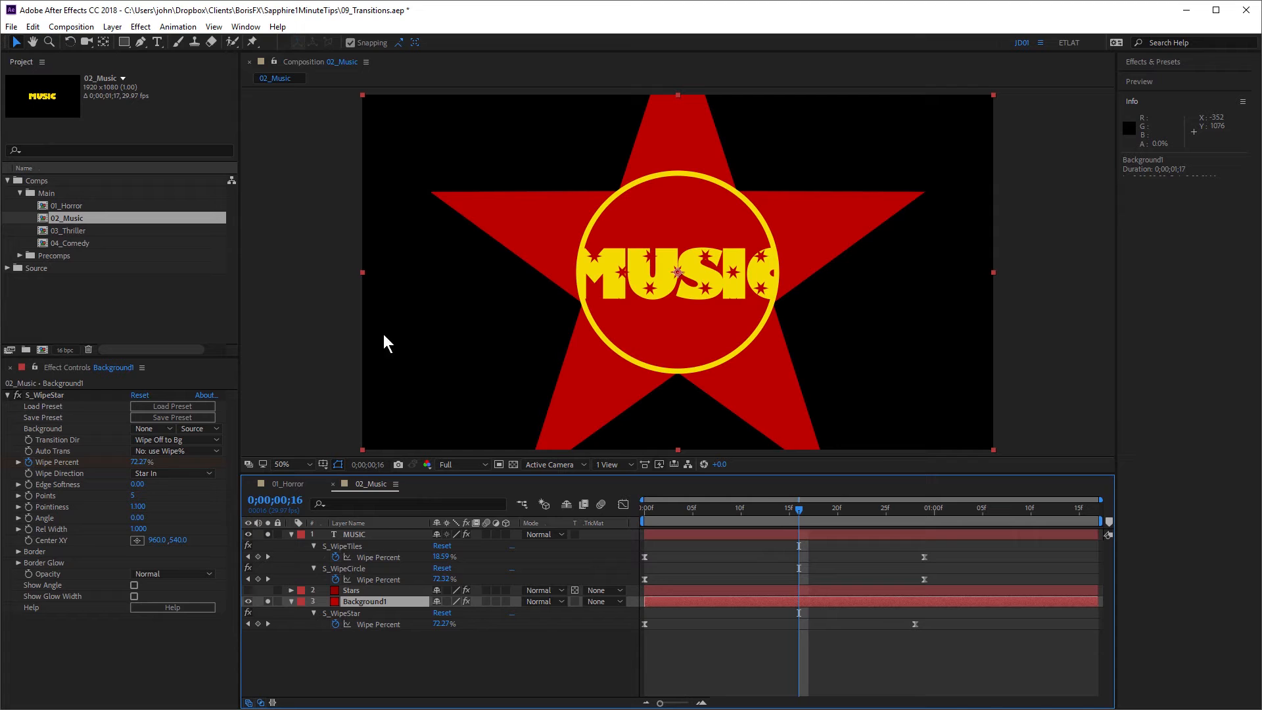
{"action": "mouse_move", "coordinate": [644, 323]}
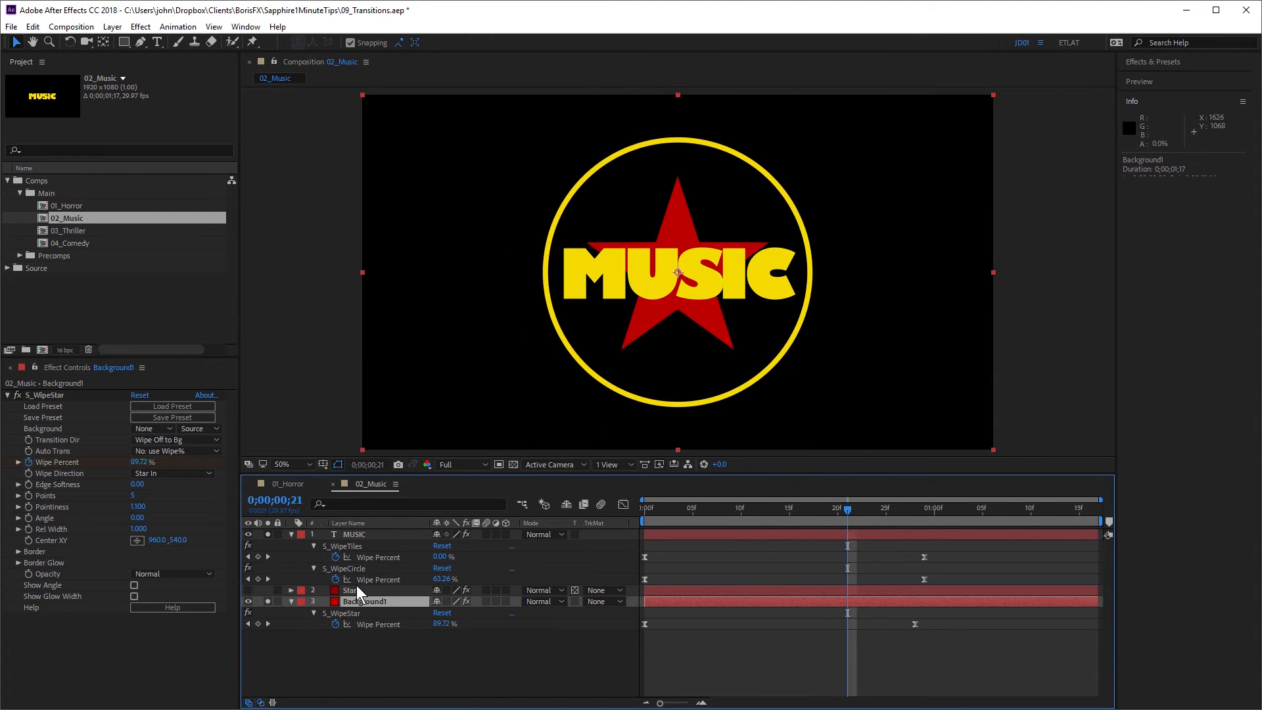
{"action": "left_click", "coordinate": [350, 590]}
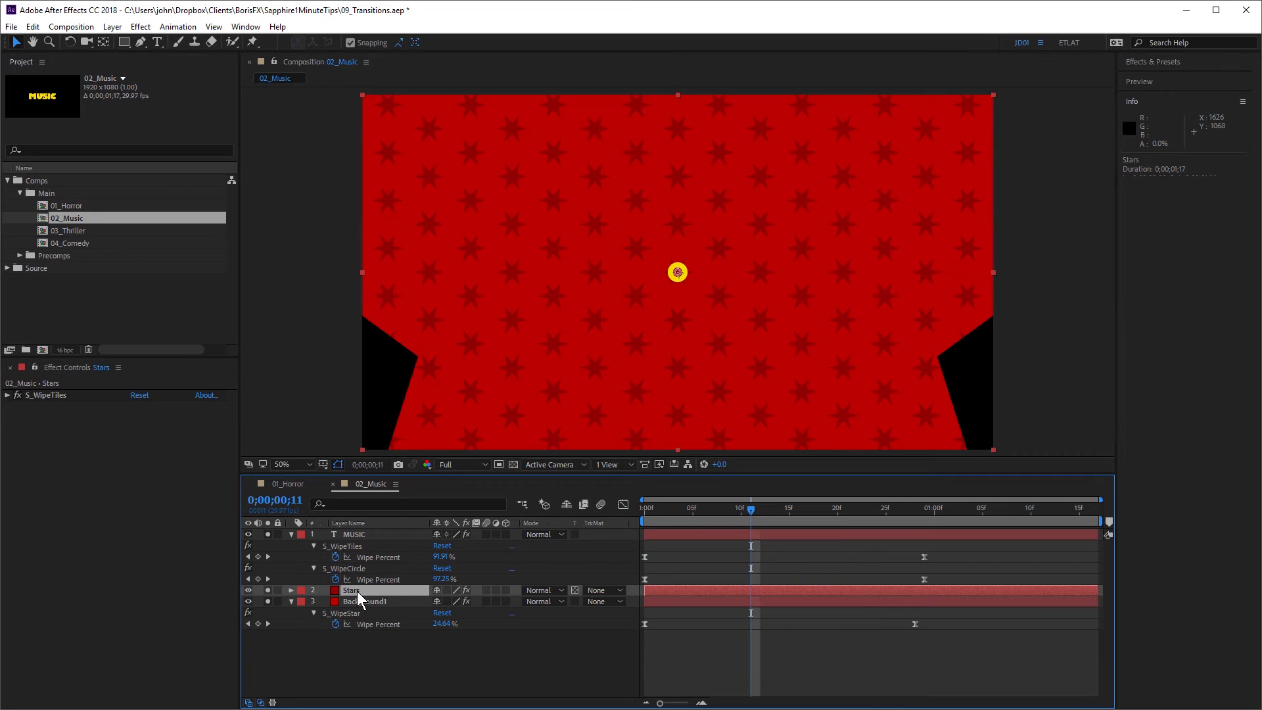
{"action": "mouse_move", "coordinate": [36, 406]}
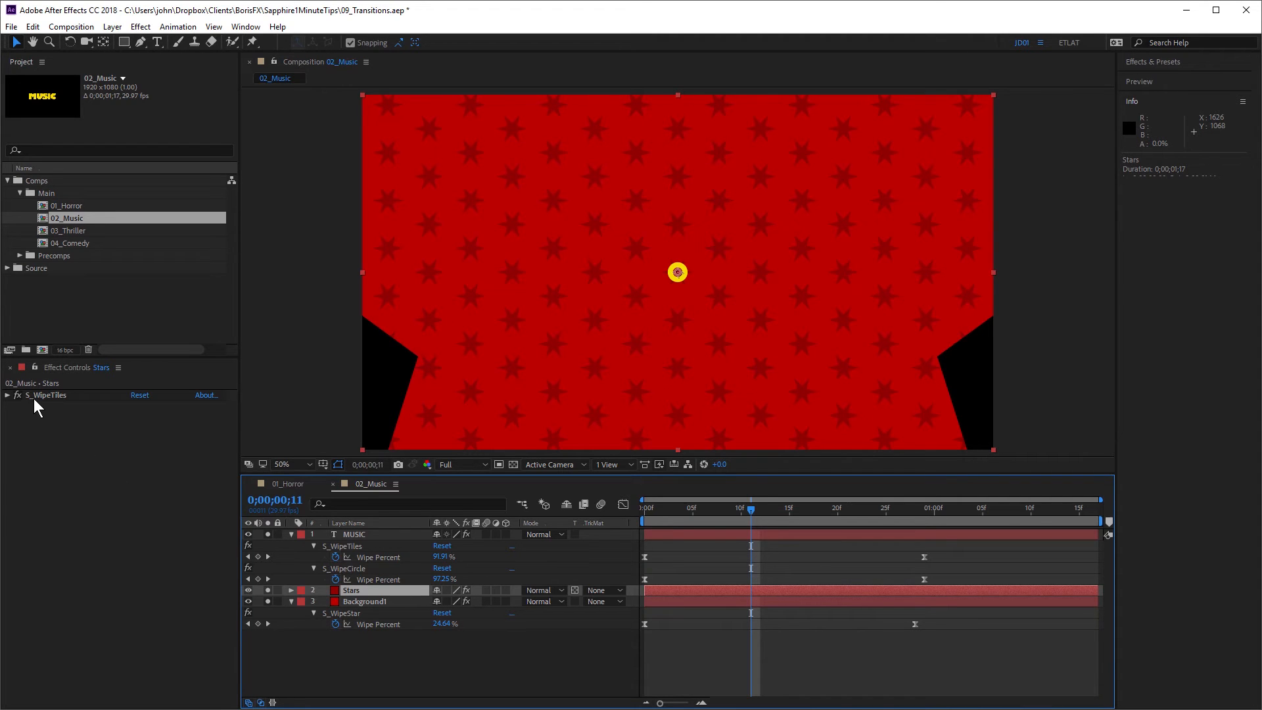
{"action": "left_click", "coordinate": [8, 395]}
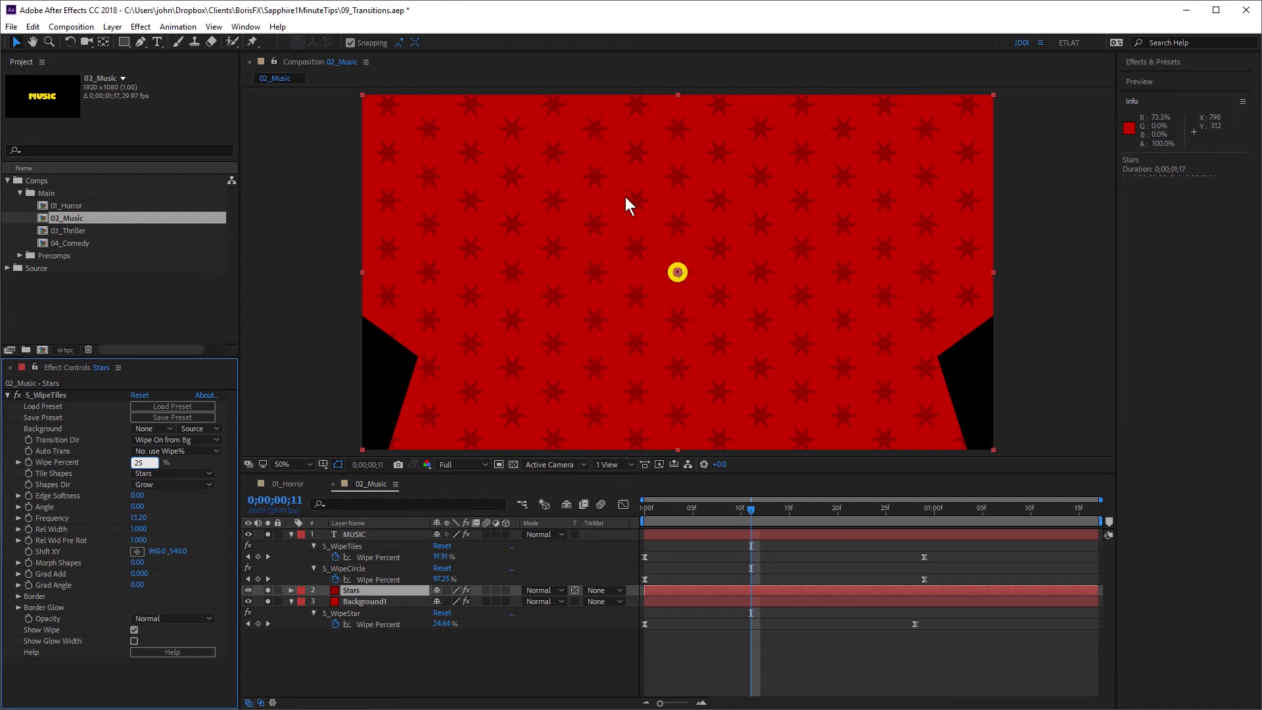
{"action": "mouse_move", "coordinate": [832, 344]}
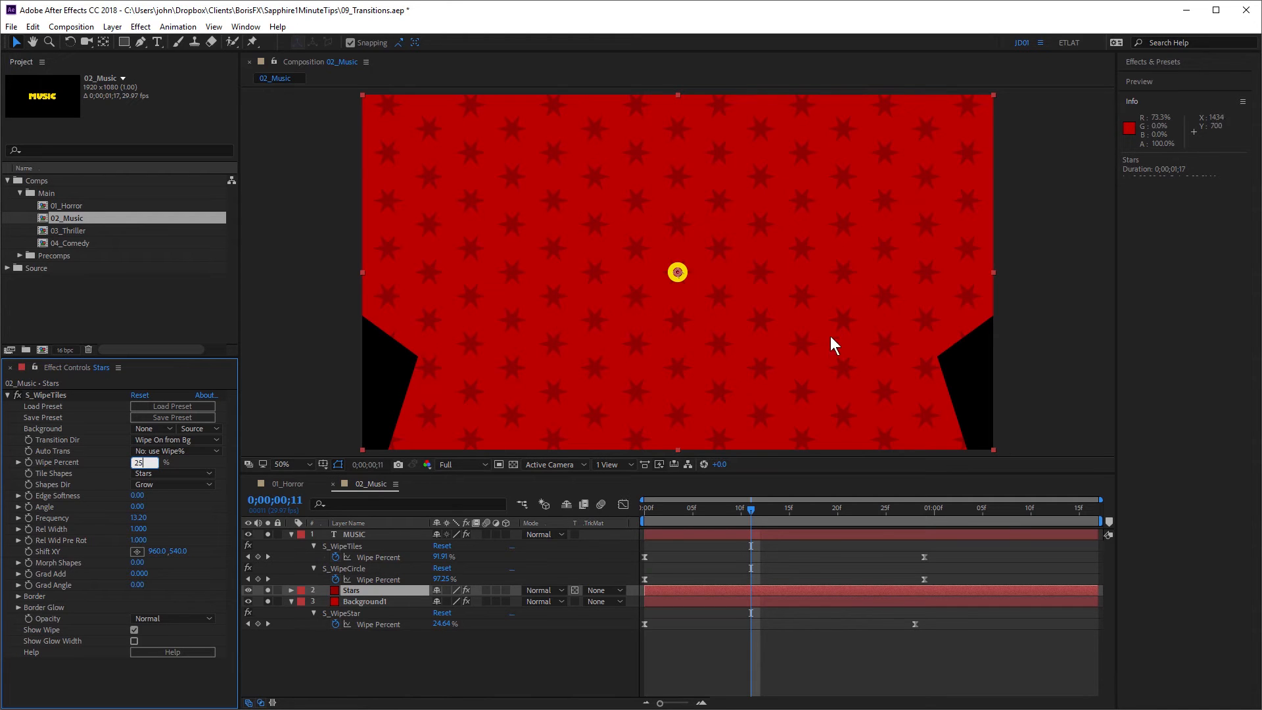
{"action": "mouse_move", "coordinate": [552, 452]}
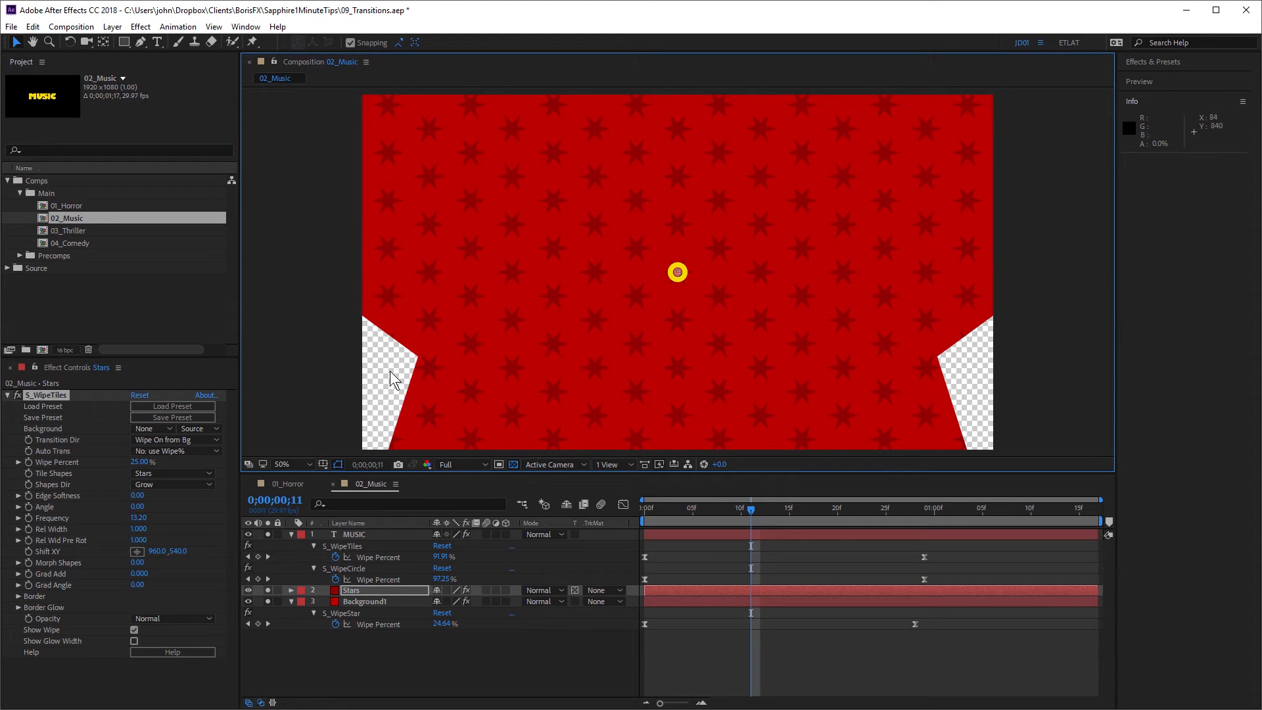
{"action": "mouse_move", "coordinate": [576, 594]}
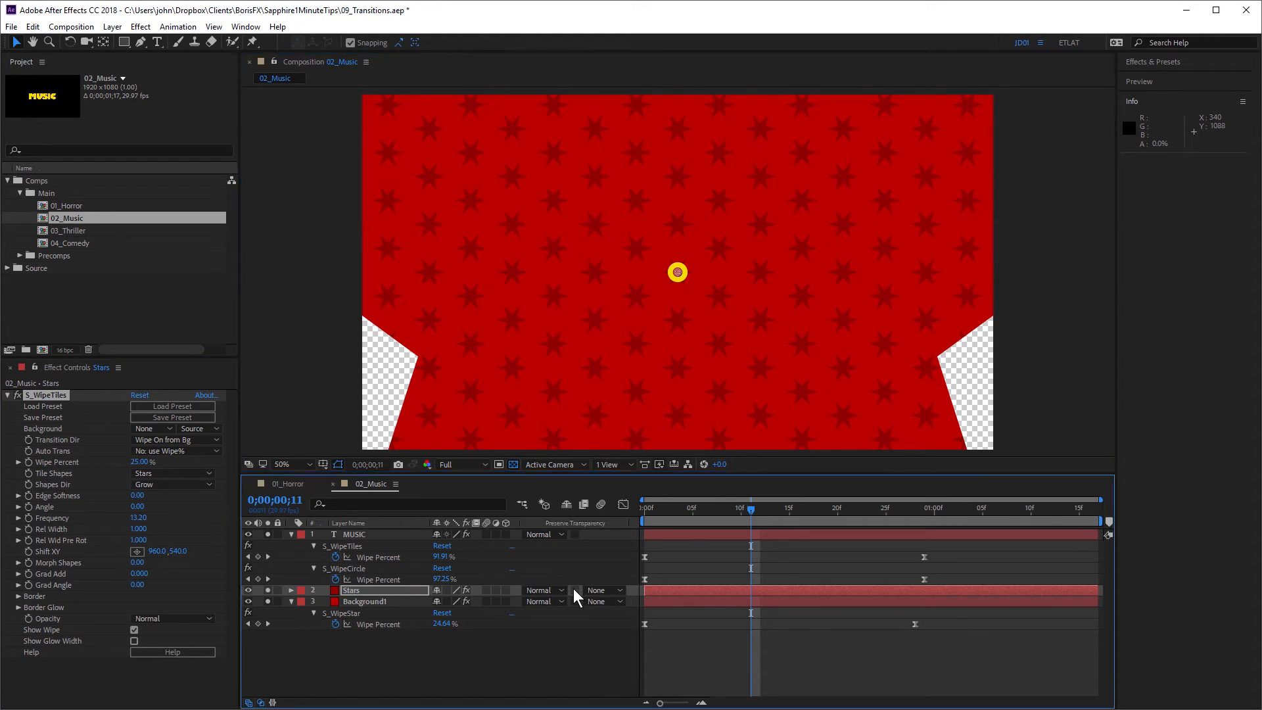
{"action": "mouse_move", "coordinate": [953, 370]}
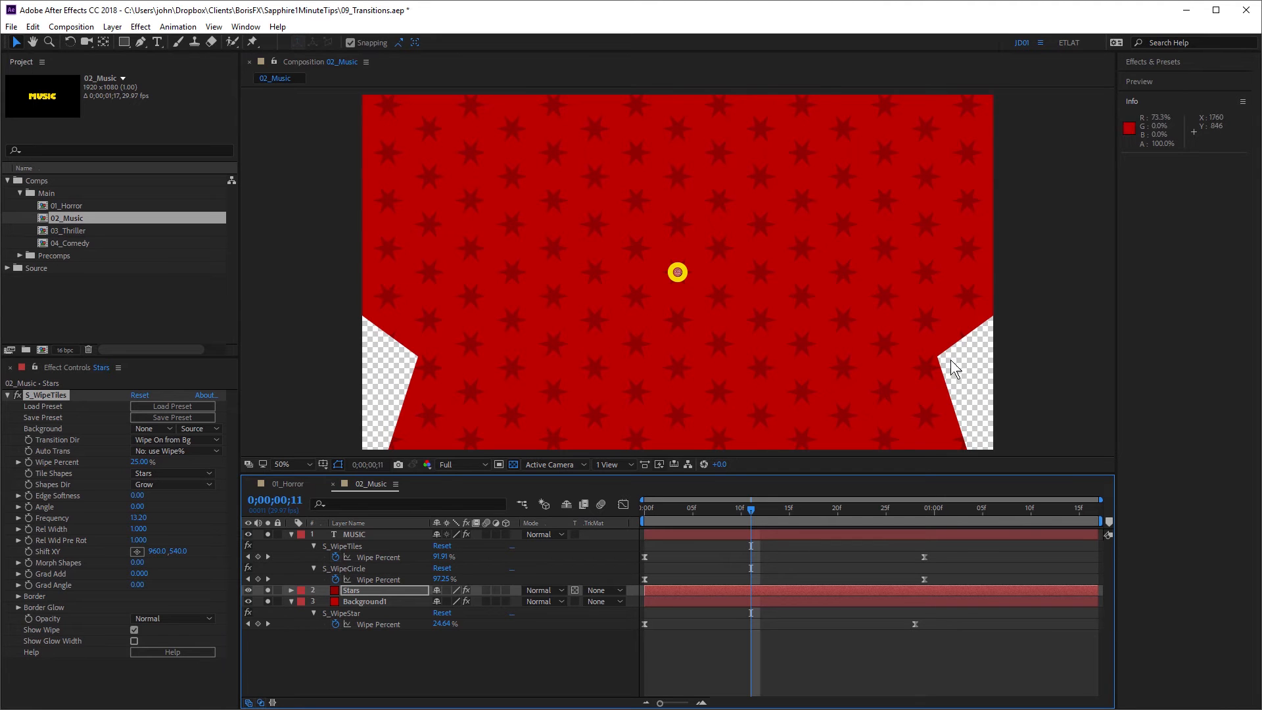
{"action": "mouse_move", "coordinate": [670, 523]}
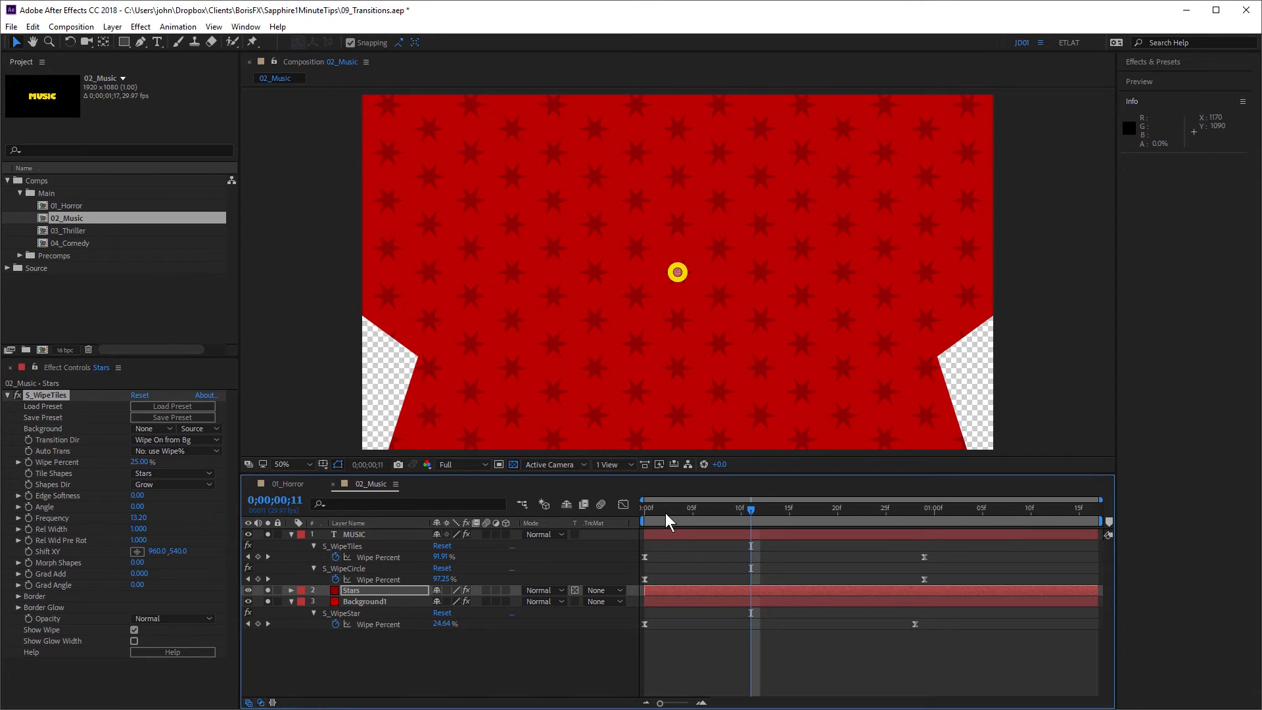
Step: Preview the finished MUSIC title and open the 03_Thriller composition
{"action": "left_click", "coordinate": [682, 508]}
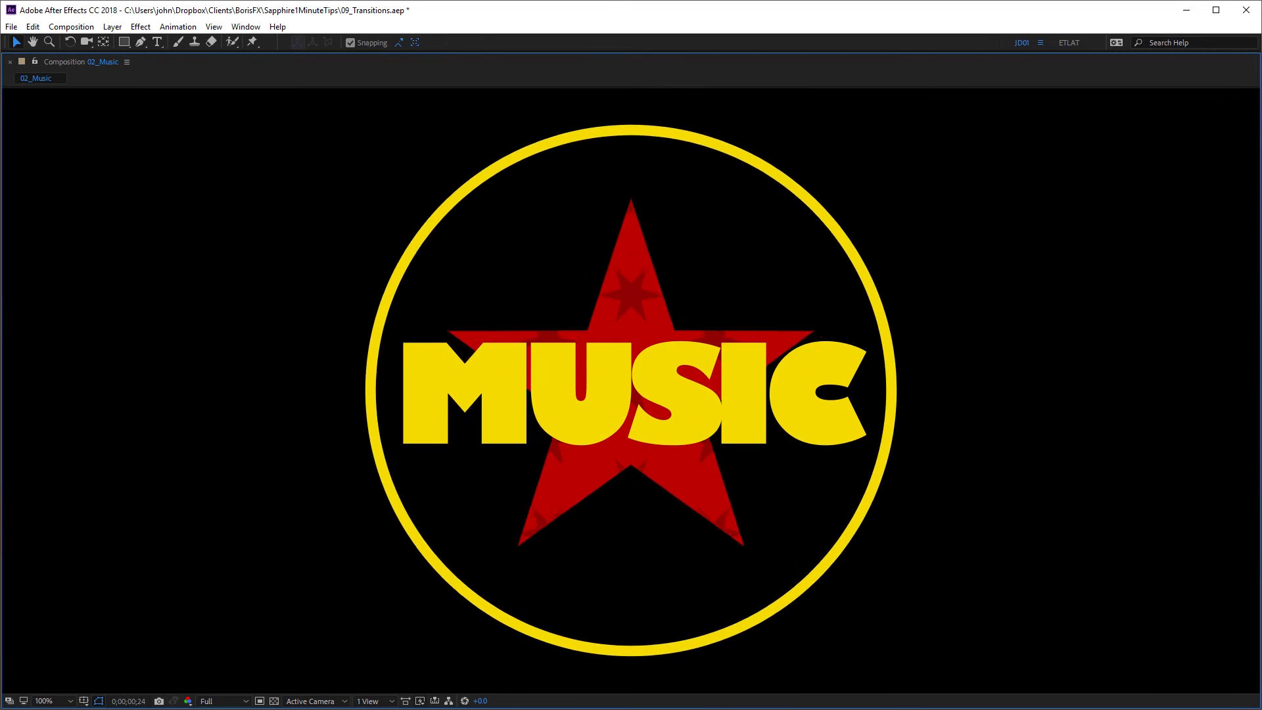
{"action": "double_click", "coordinate": [70, 230]}
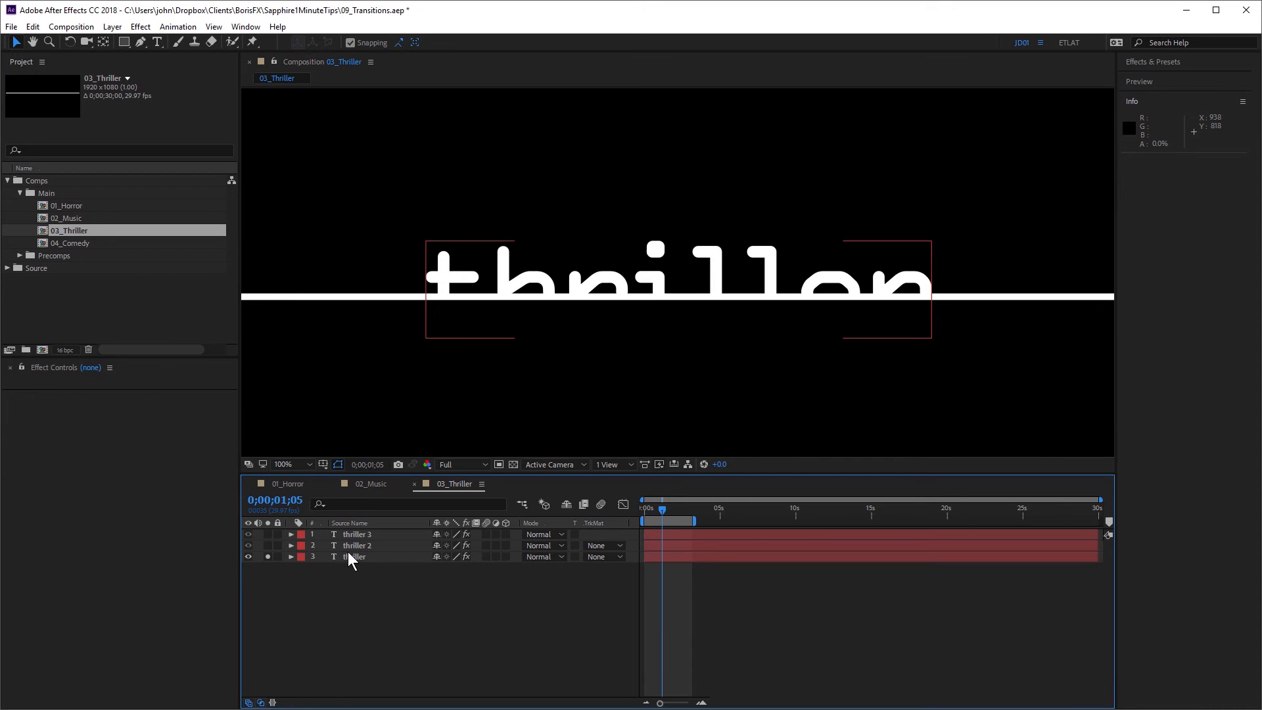
Step: Show the bottom thriller layer's DissolveTiles and WipeLine keyframes
{"action": "left_click", "coordinate": [354, 556]}
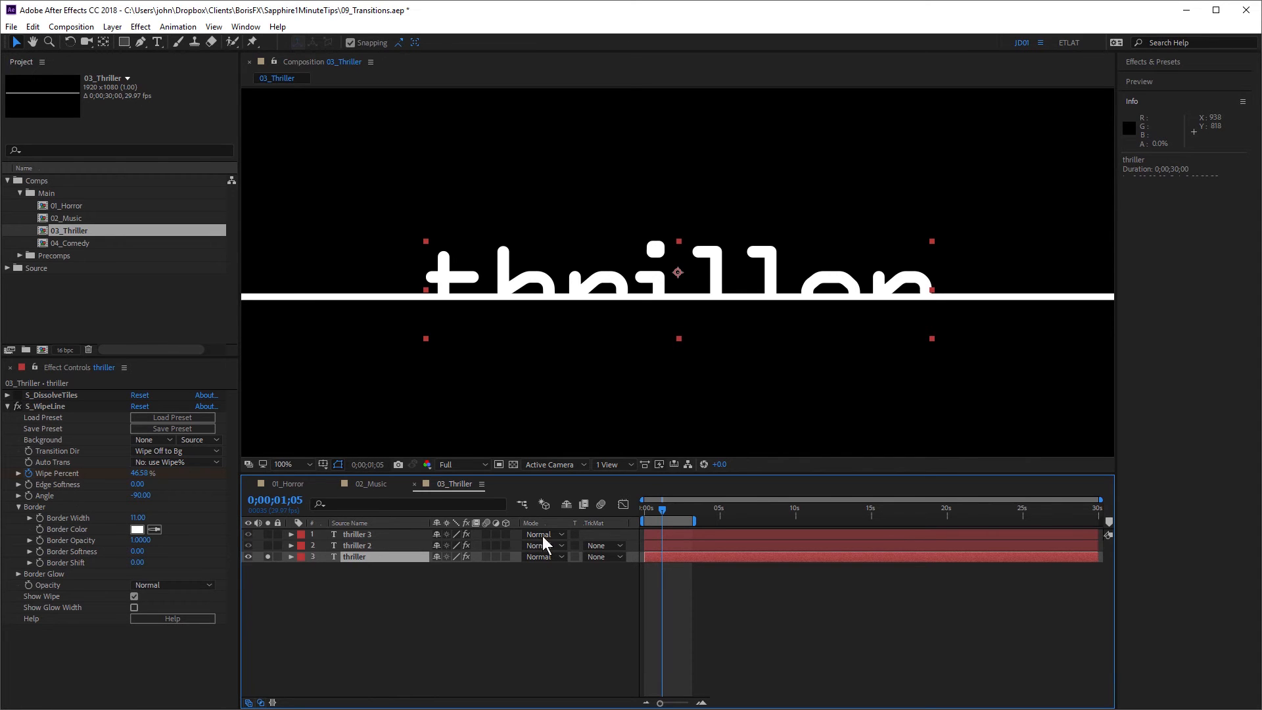
{"action": "left_click", "coordinate": [291, 556]}
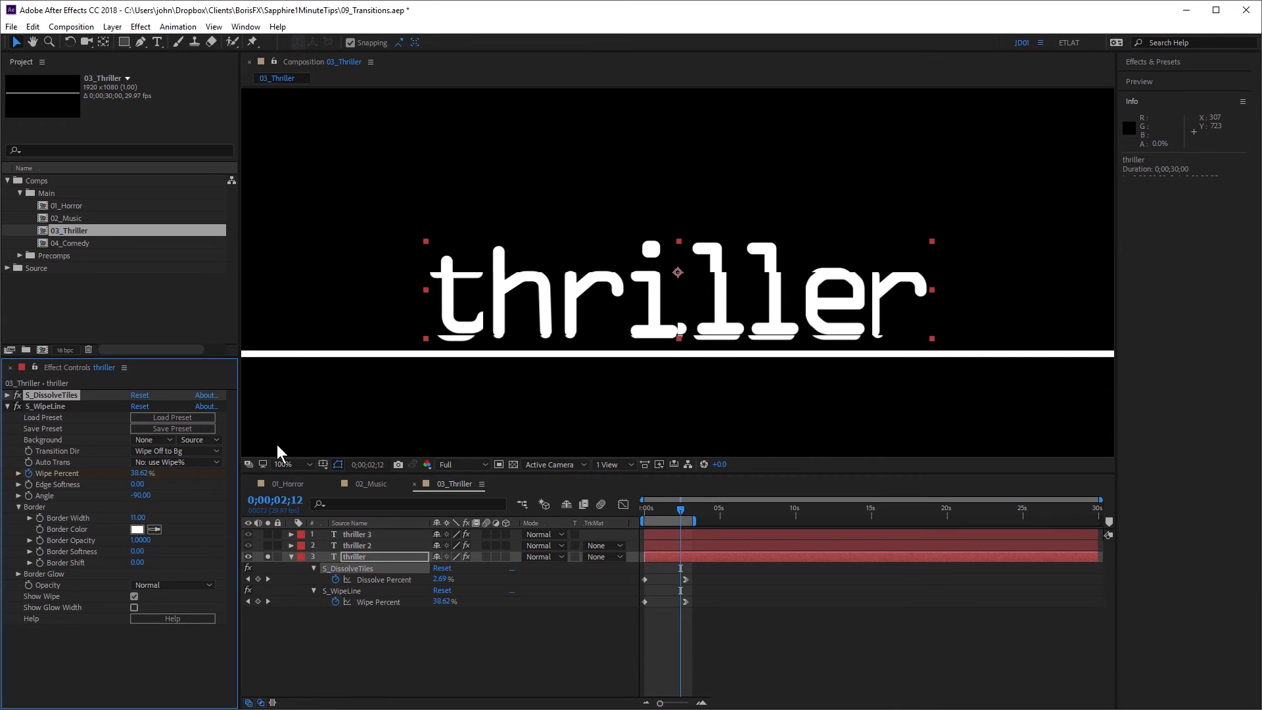
{"action": "mouse_move", "coordinate": [676, 516]}
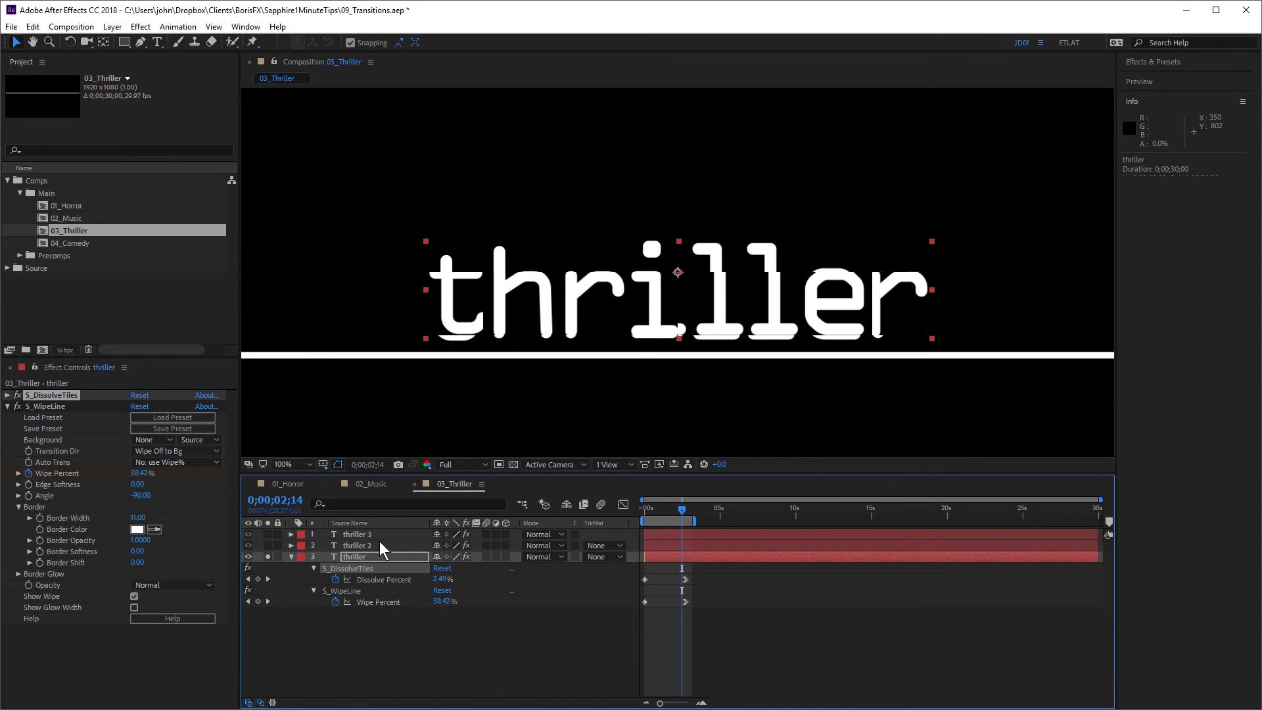
Step: Review thriller 2's DissolveTiles settings, make it visible, then select thriller 3
{"action": "left_click", "coordinate": [356, 545]}
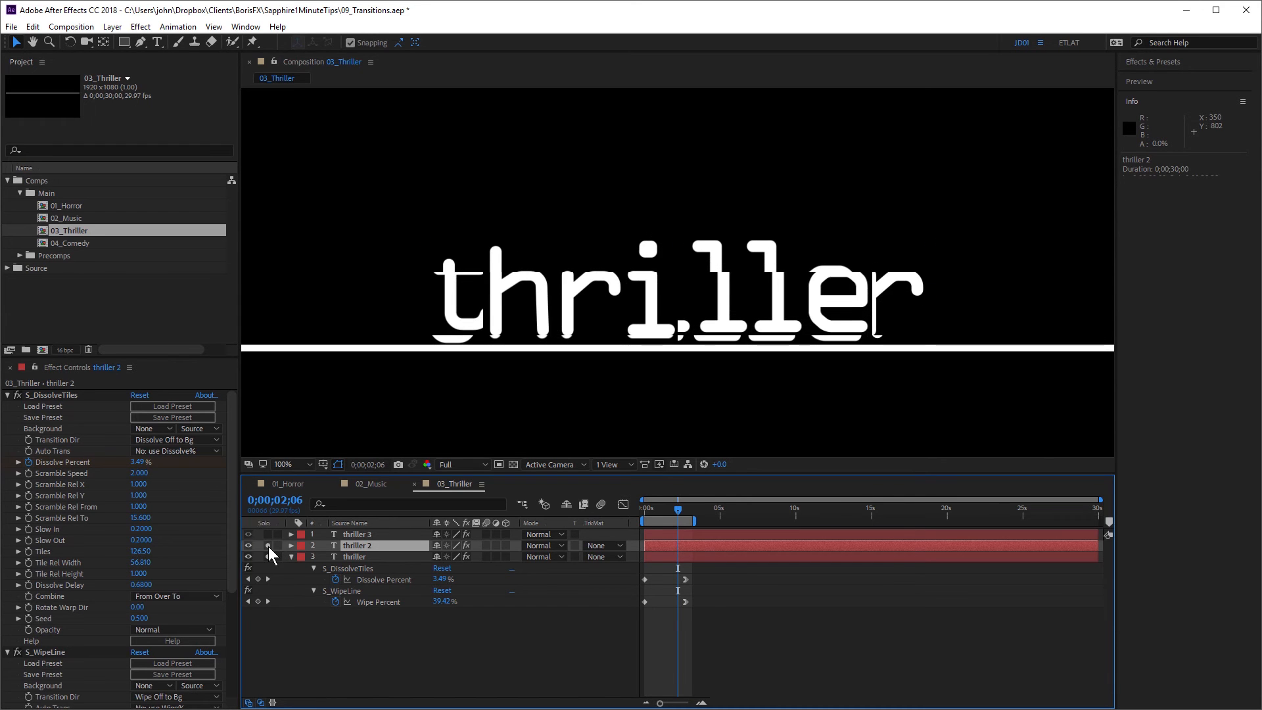
{"action": "left_click", "coordinate": [354, 533]}
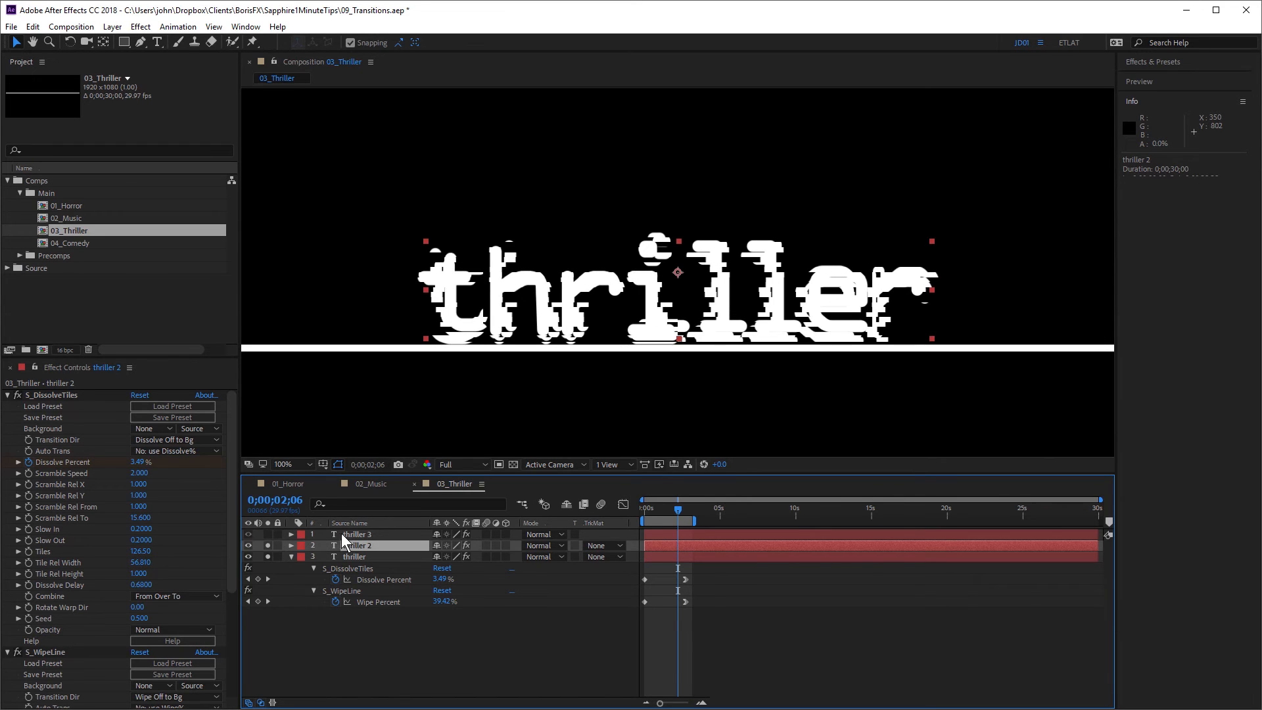
{"action": "left_click", "coordinate": [356, 534]}
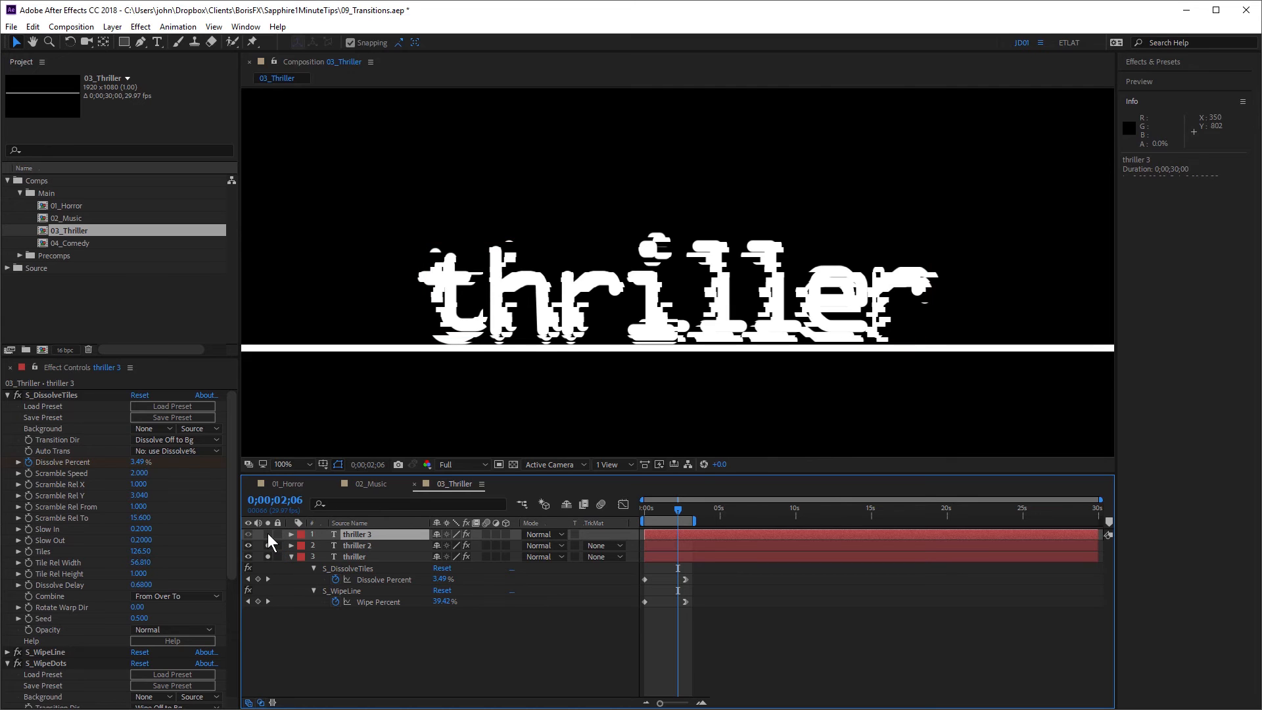
Step: Make thriller 3 visible, collapse DissolveTiles to reach WipeDots, and zoom into the dotted letters
{"action": "left_click", "coordinate": [356, 534]}
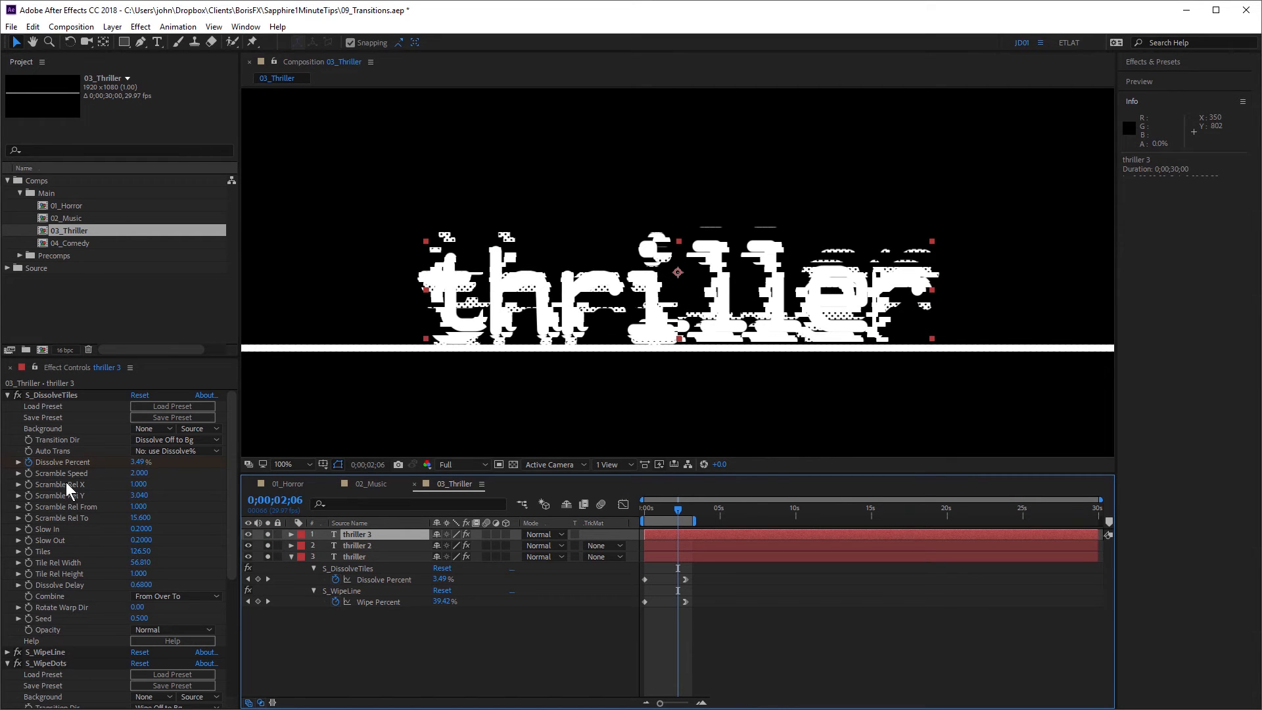
{"action": "left_click", "coordinate": [7, 395]}
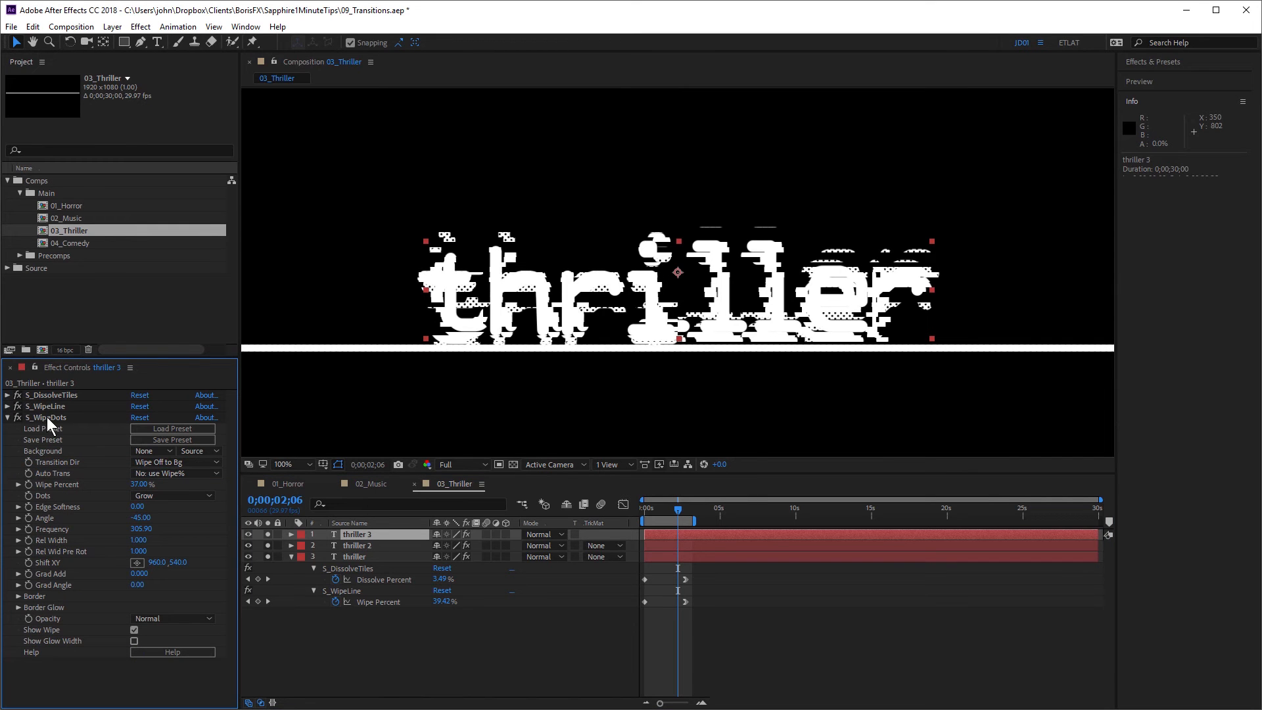
{"action": "mouse_move", "coordinate": [251, 426]}
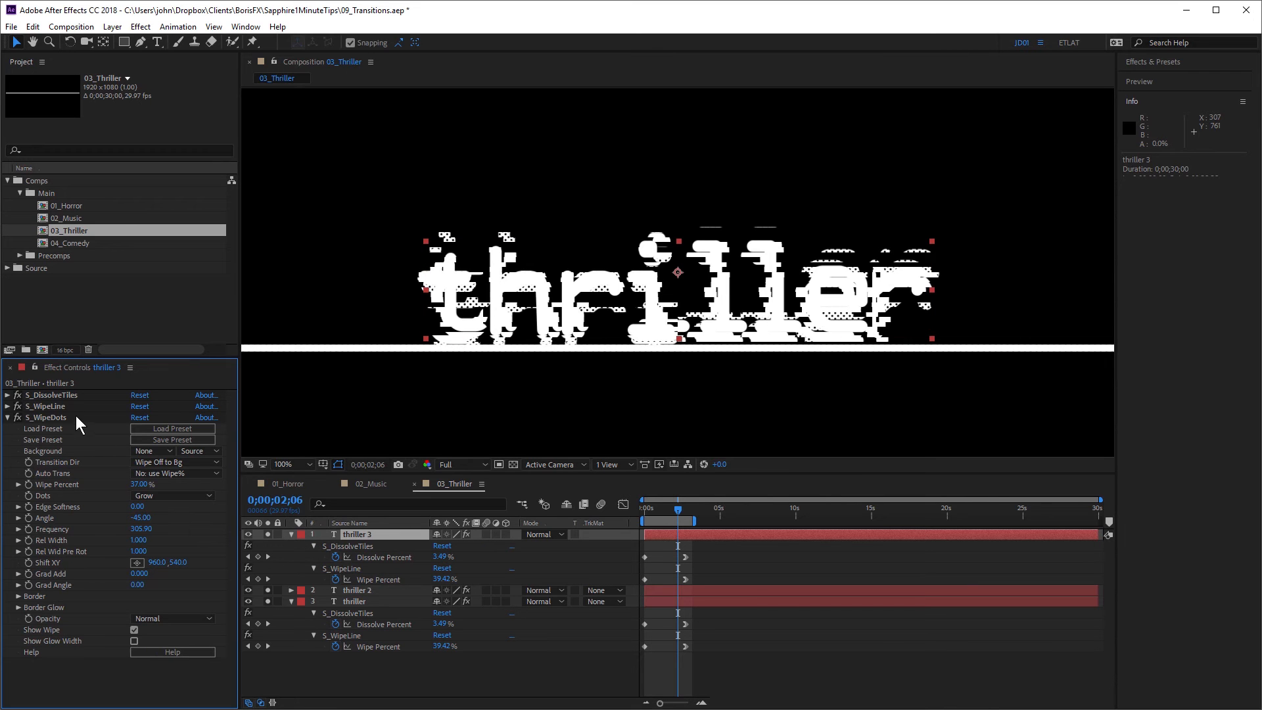
{"action": "left_click", "coordinate": [282, 465]}
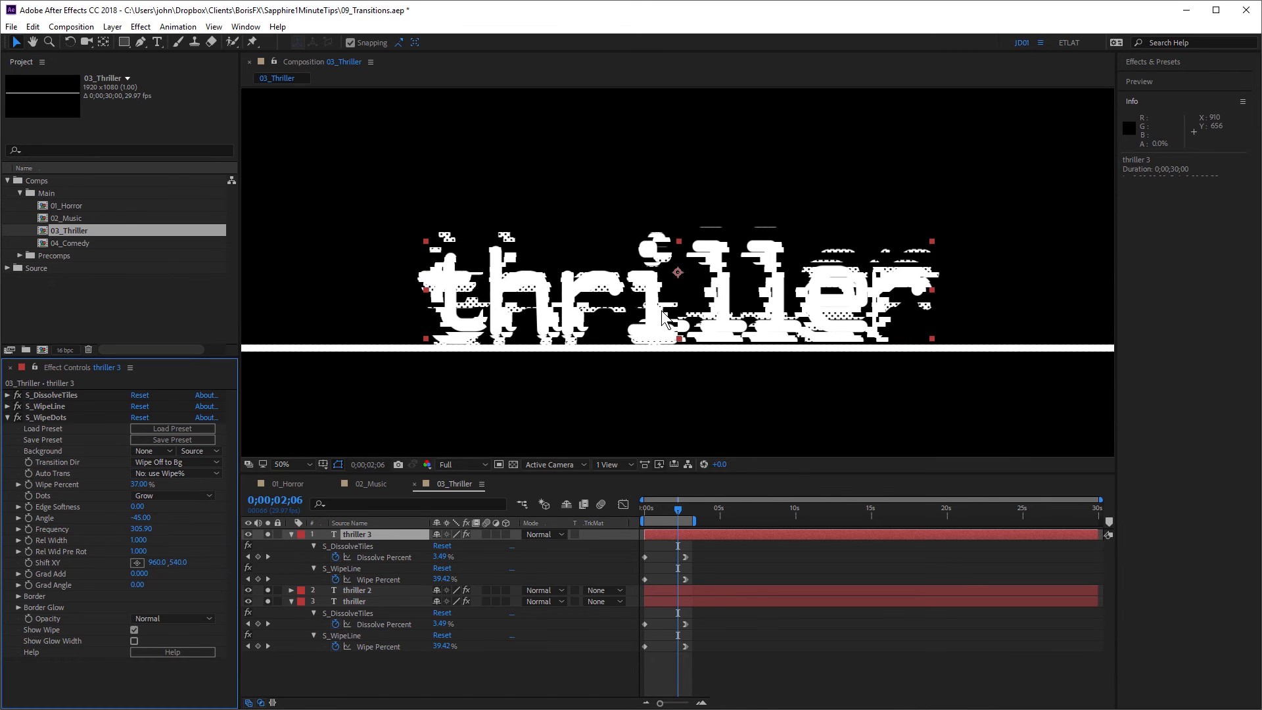
{"action": "left_click", "coordinate": [283, 464]}
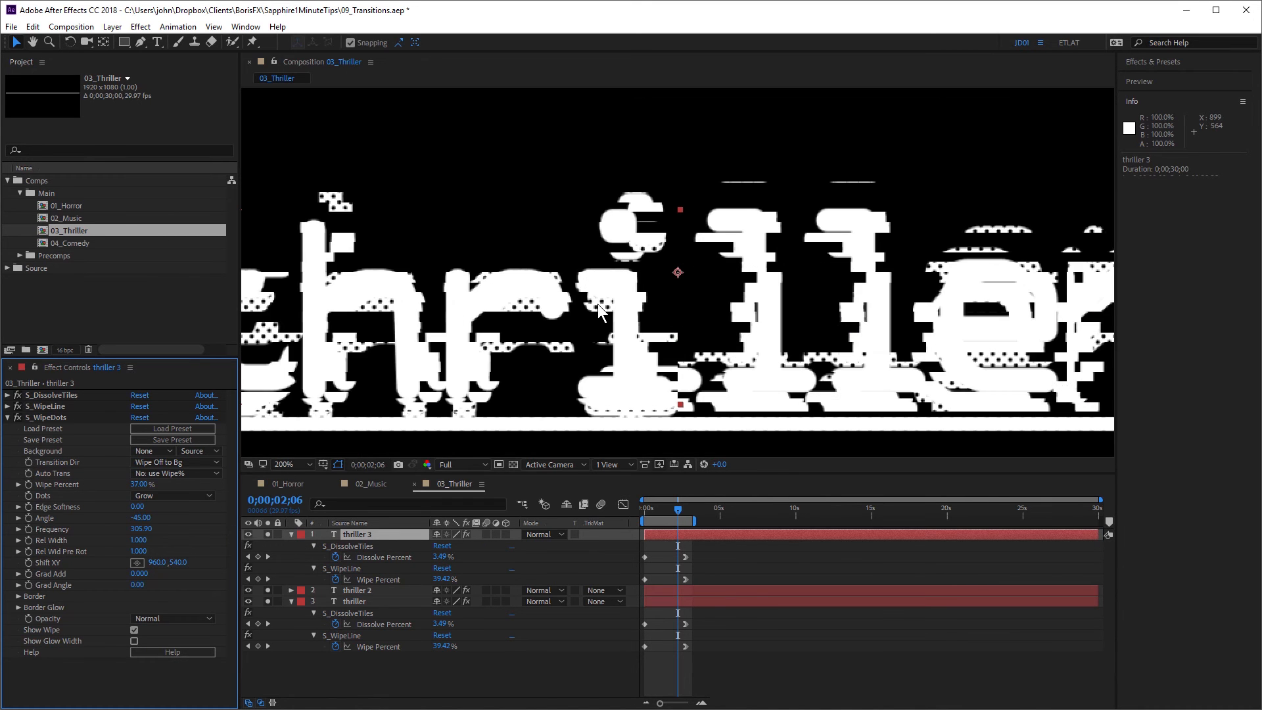
{"action": "mouse_move", "coordinate": [328, 492]}
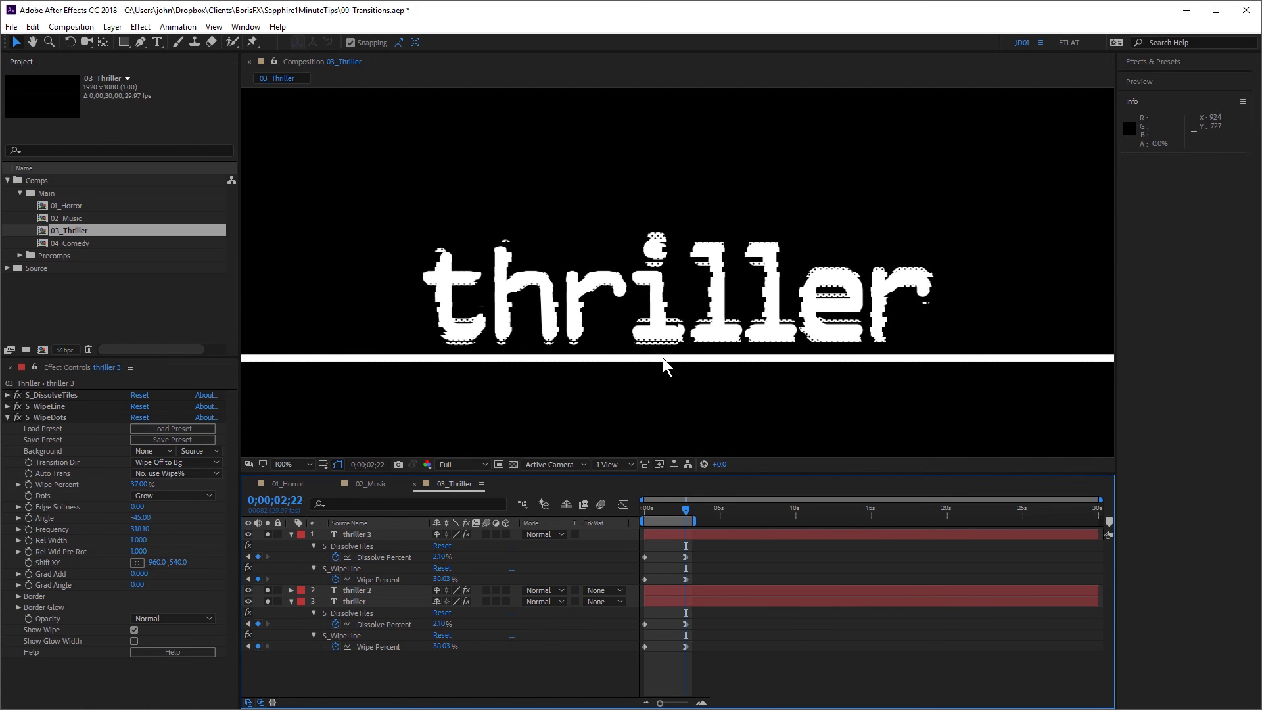
{"action": "mouse_move", "coordinate": [689, 491]}
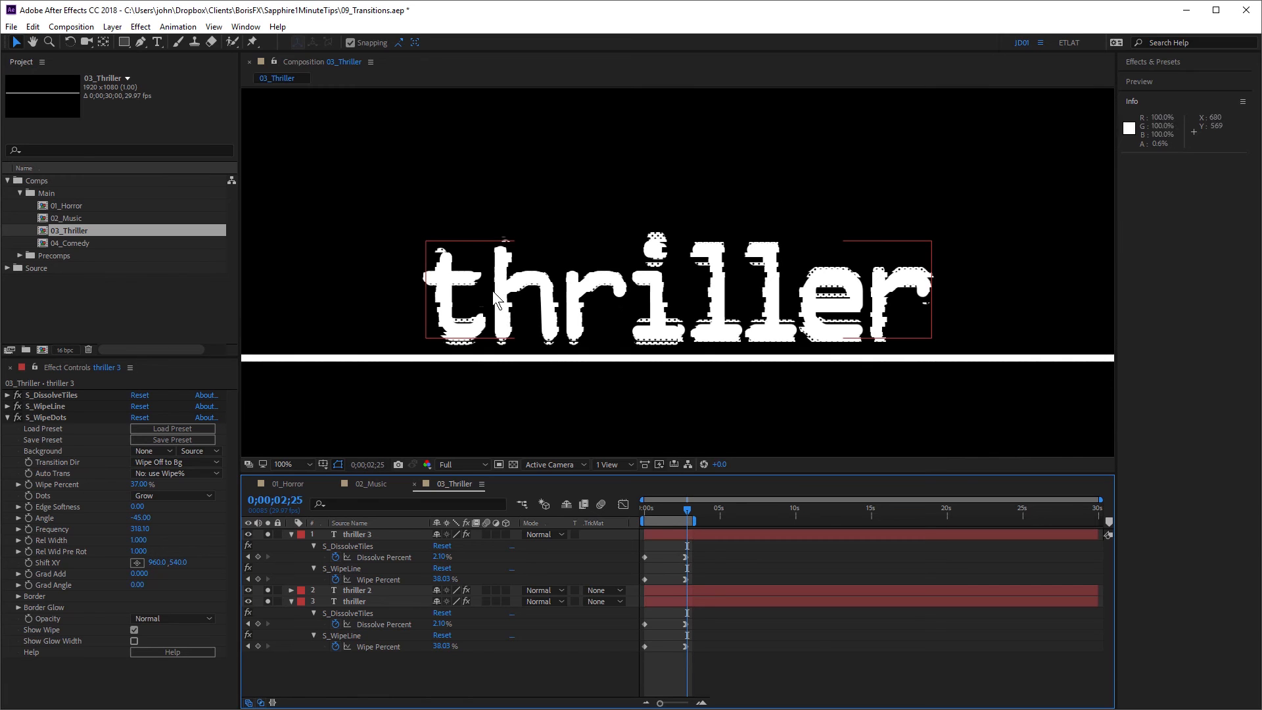
{"action": "mouse_move", "coordinate": [635, 300]}
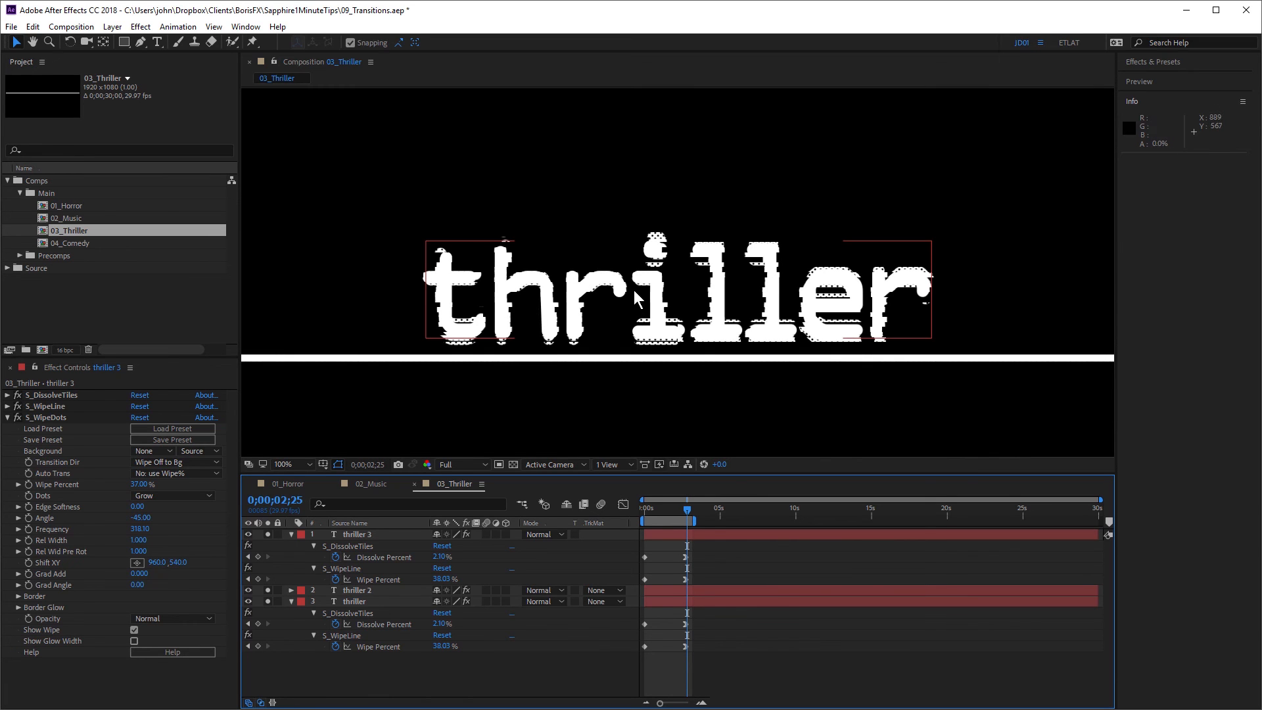
{"action": "mouse_move", "coordinate": [879, 294]}
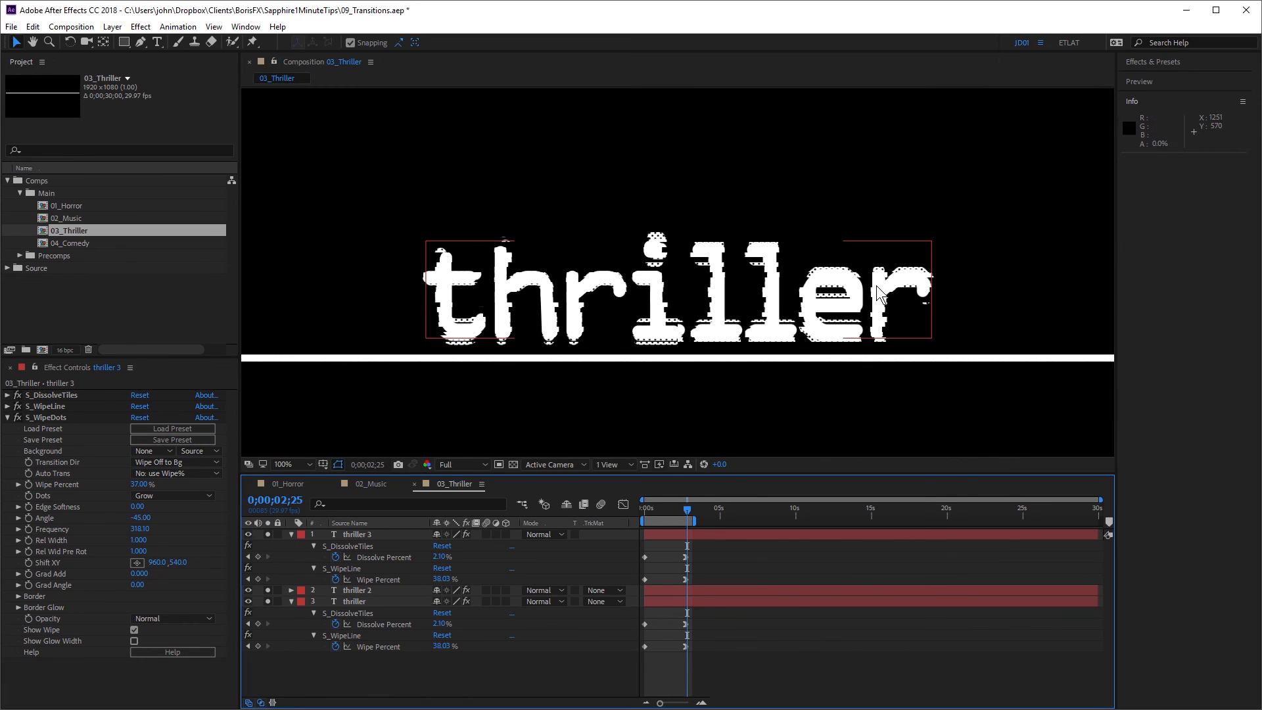
{"action": "mouse_move", "coordinate": [889, 300]}
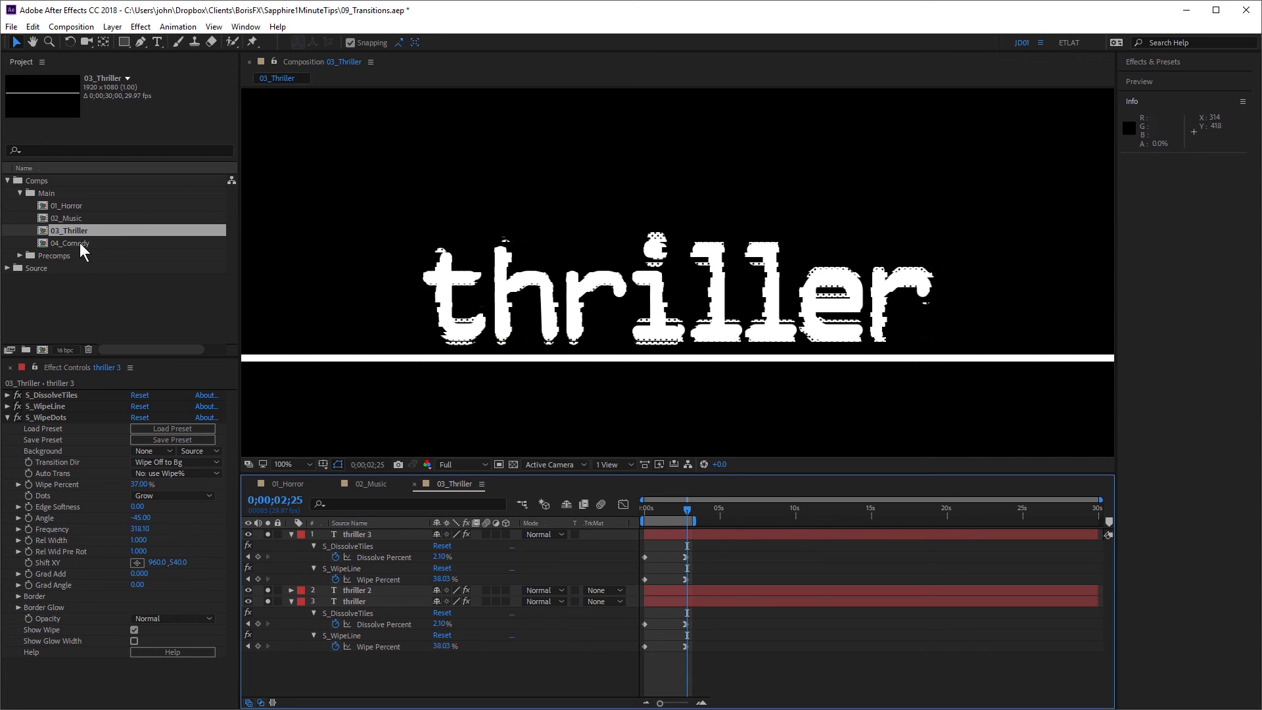
Step: Open 04_Comedy and select the top comedy layer to show its WipeDots settings
{"action": "double_click", "coordinate": [71, 243]}
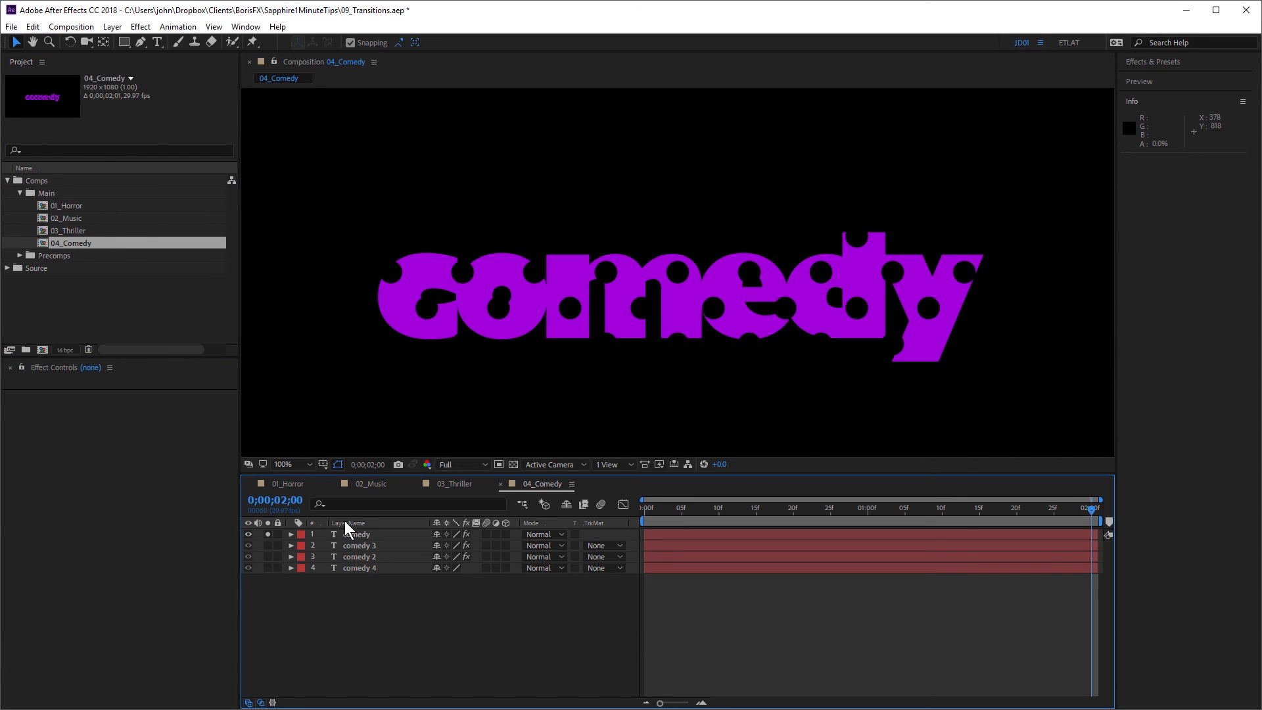
{"action": "left_click", "coordinate": [356, 533]}
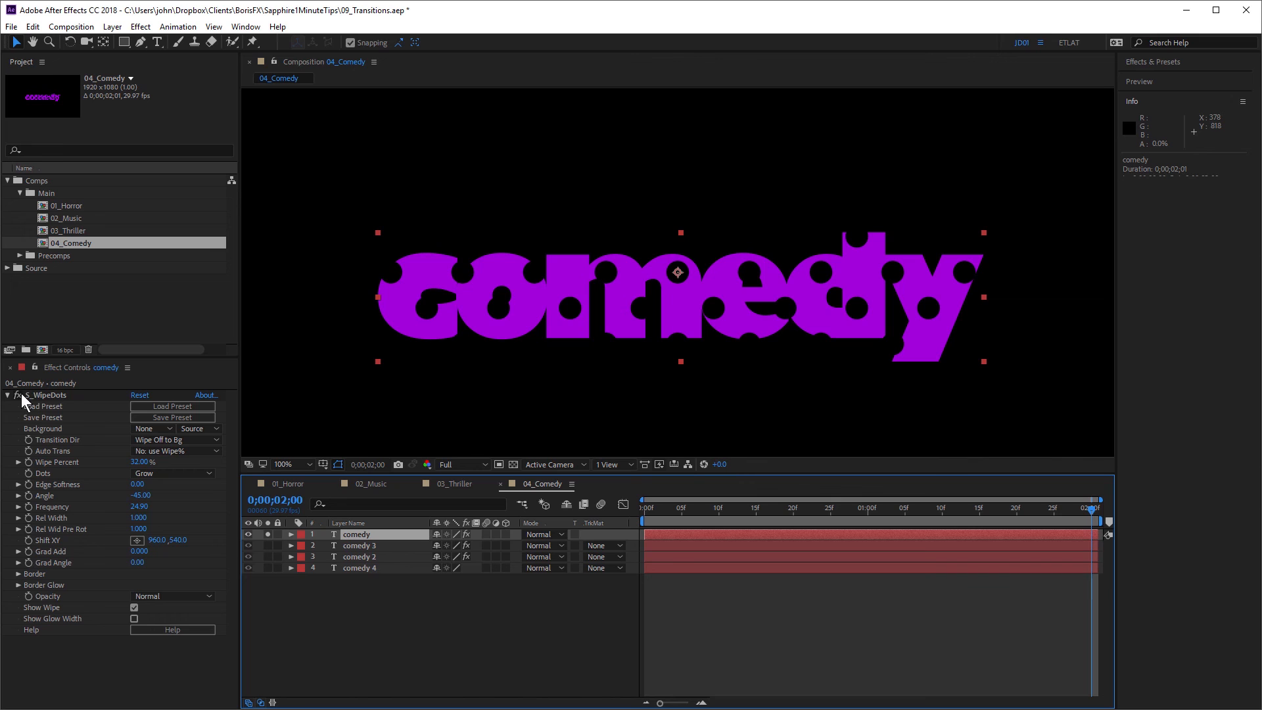
{"action": "mouse_move", "coordinate": [147, 489]}
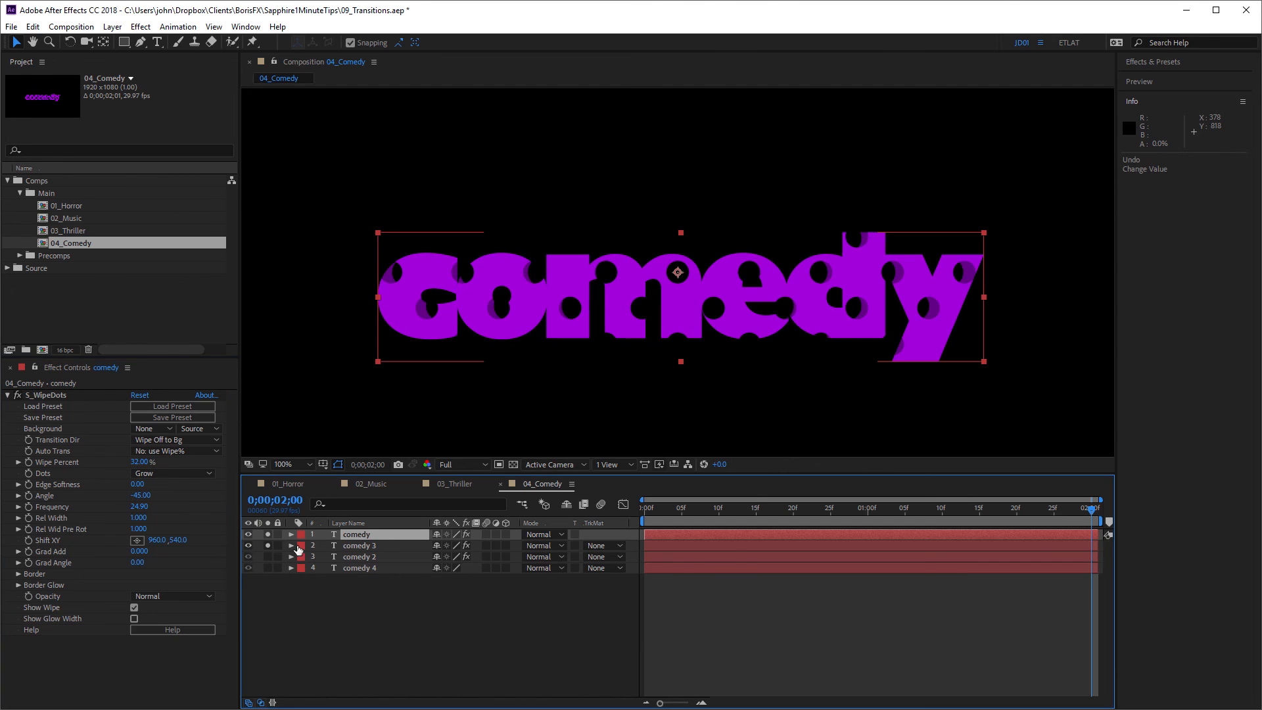
Step: View comedy 3's WipeDots settings, toggle layer switches, and add comedy 4's orange dots
{"action": "left_click", "coordinate": [358, 545]}
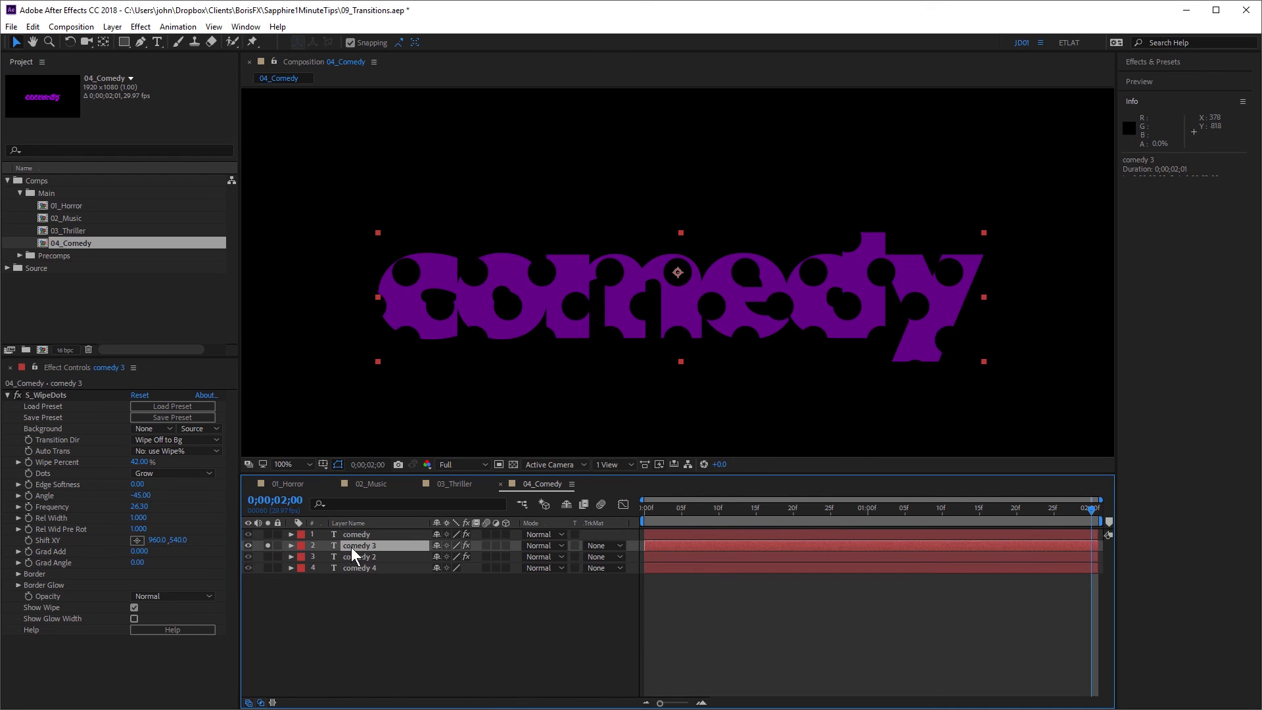
{"action": "mouse_move", "coordinate": [132, 439]}
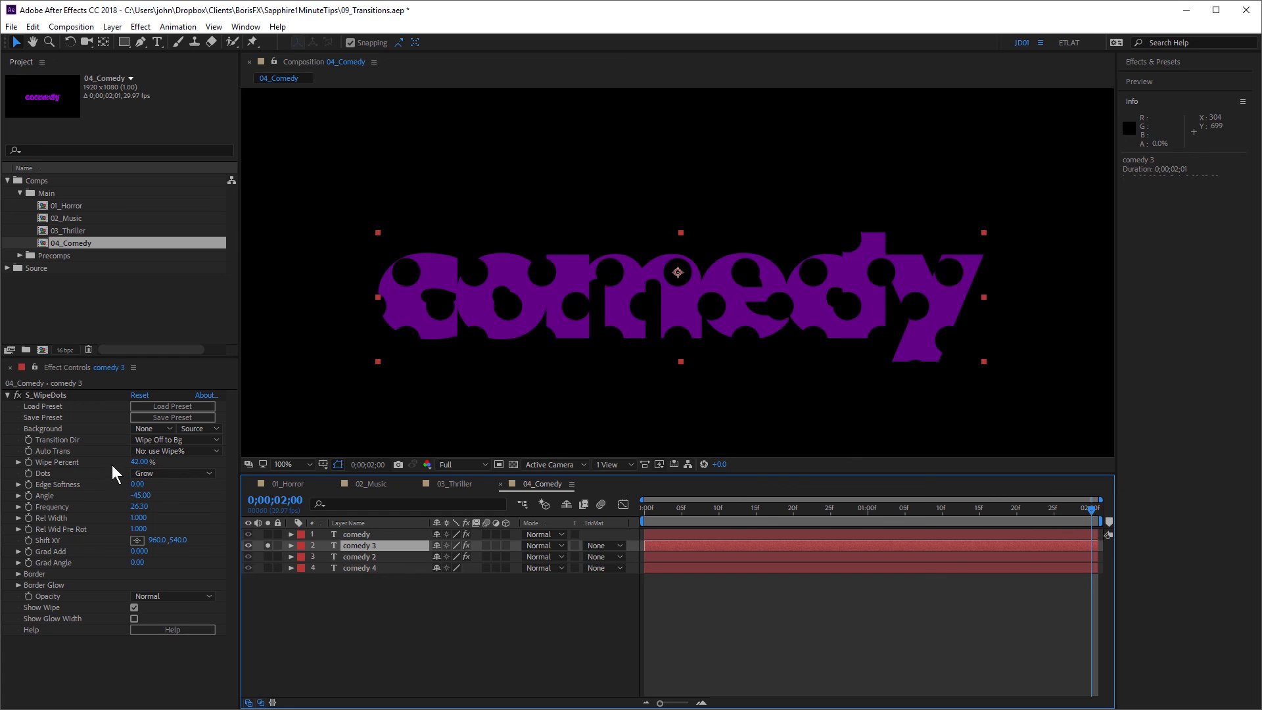
{"action": "left_click", "coordinate": [248, 533]}
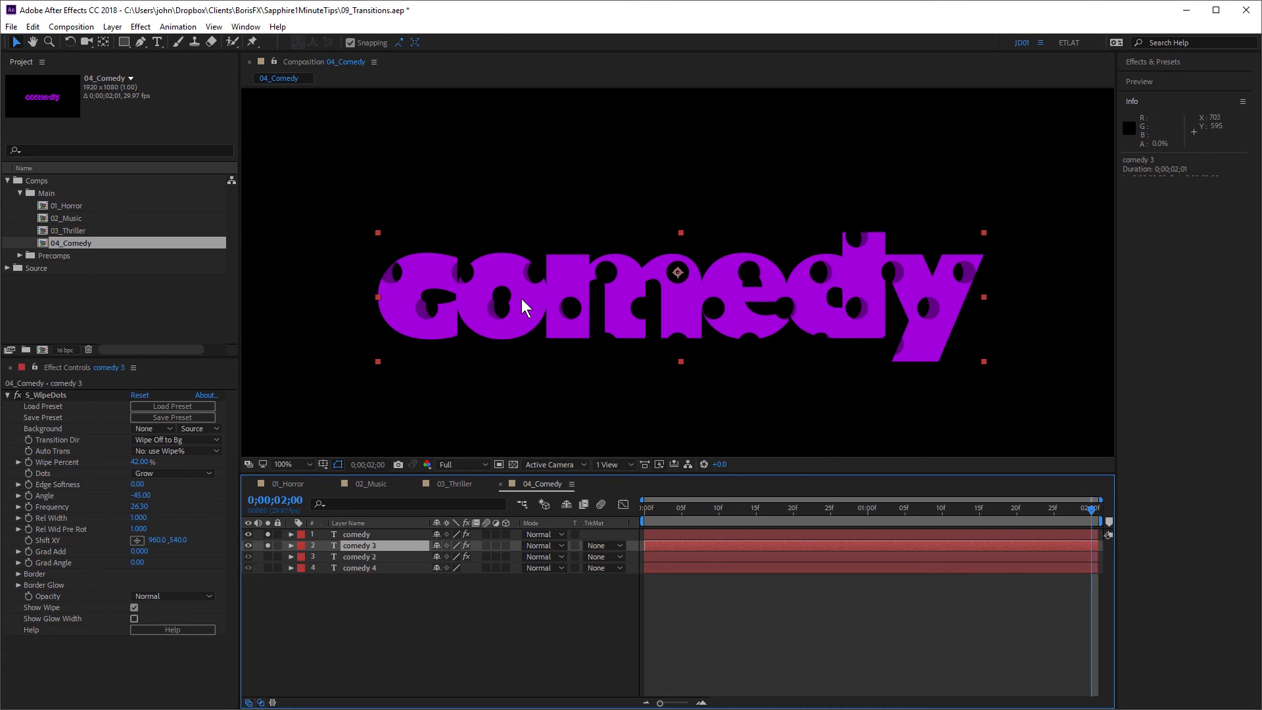
{"action": "mouse_move", "coordinate": [901, 284]}
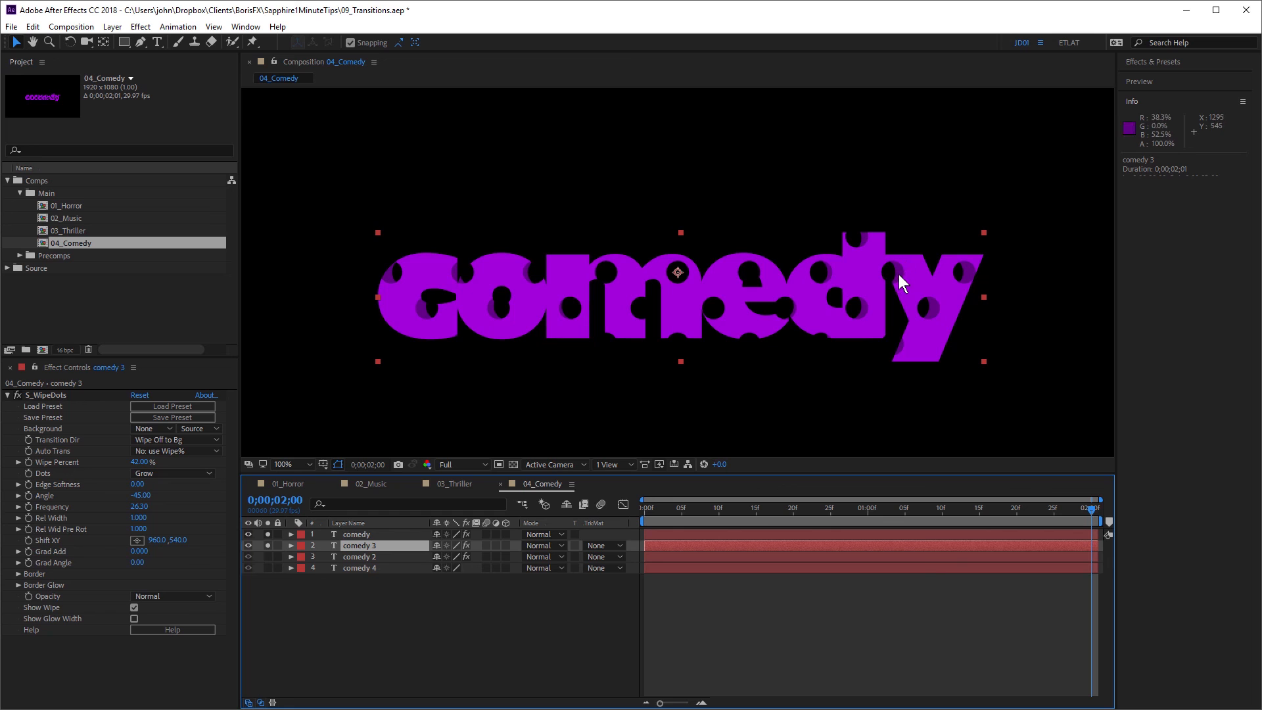
{"action": "mouse_move", "coordinate": [274, 566]}
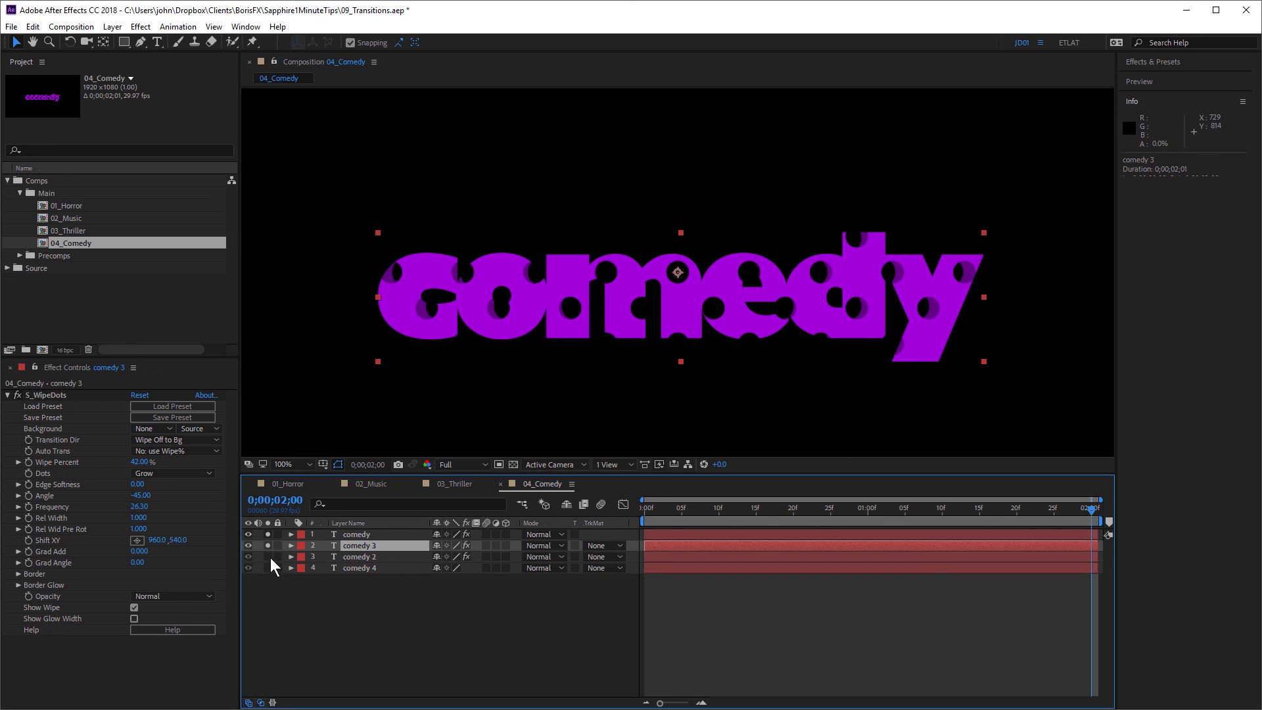
{"action": "mouse_move", "coordinate": [809, 259]}
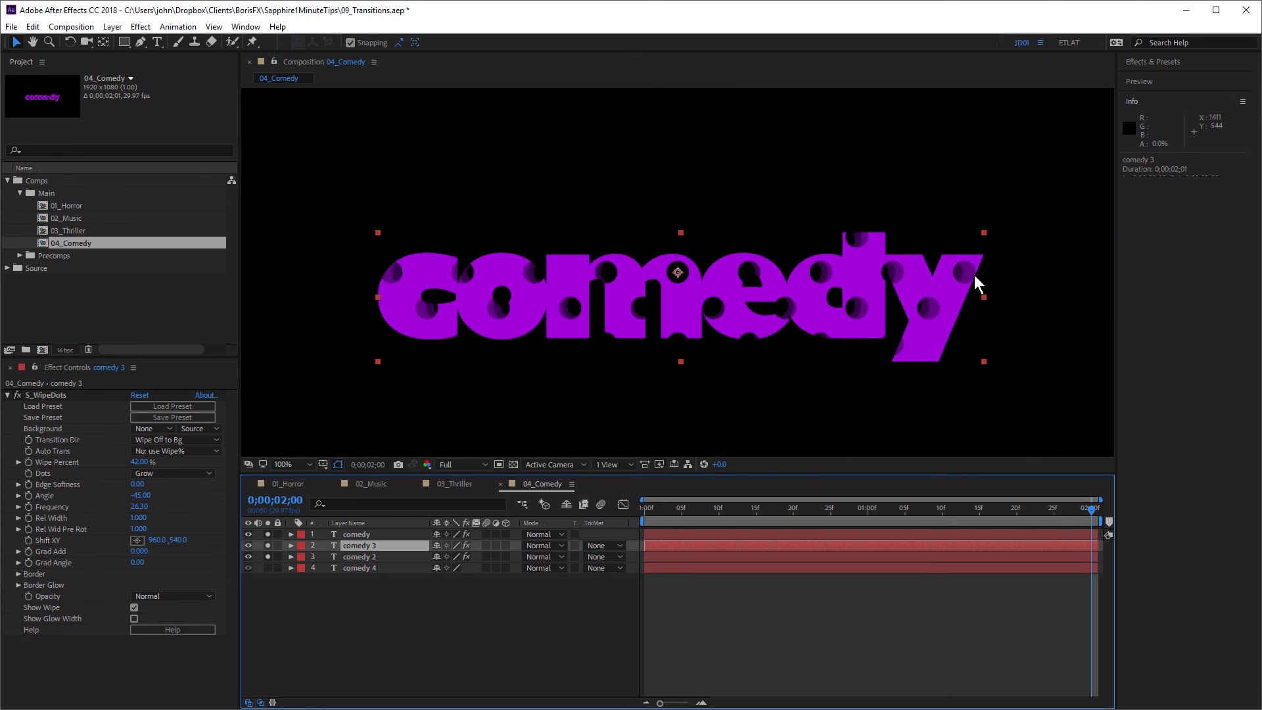
{"action": "mouse_move", "coordinate": [270, 574]}
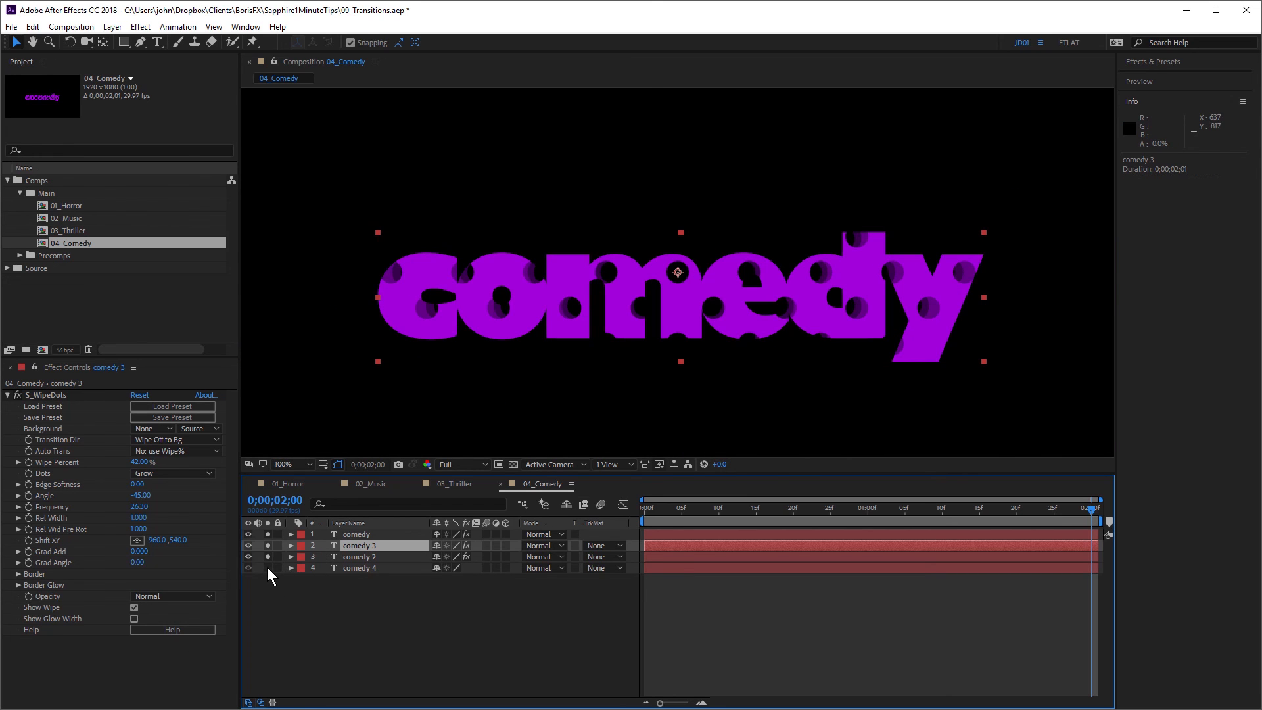
{"action": "left_click", "coordinate": [360, 567]}
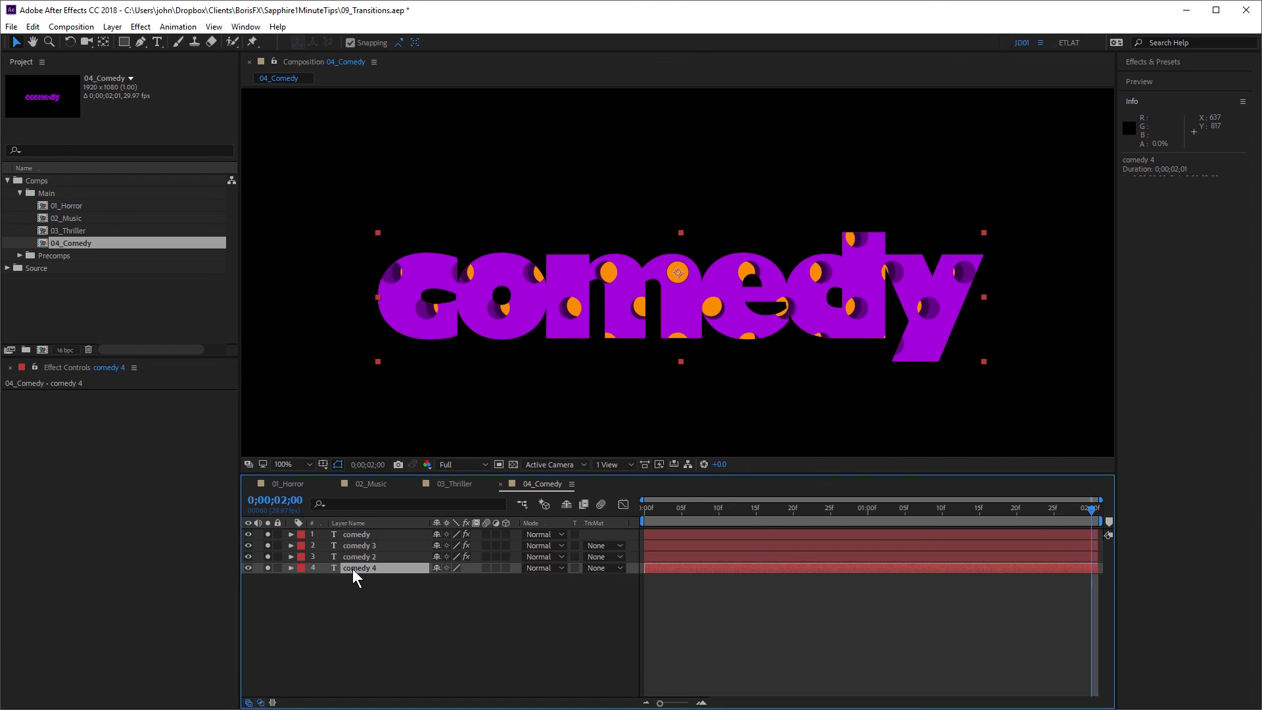